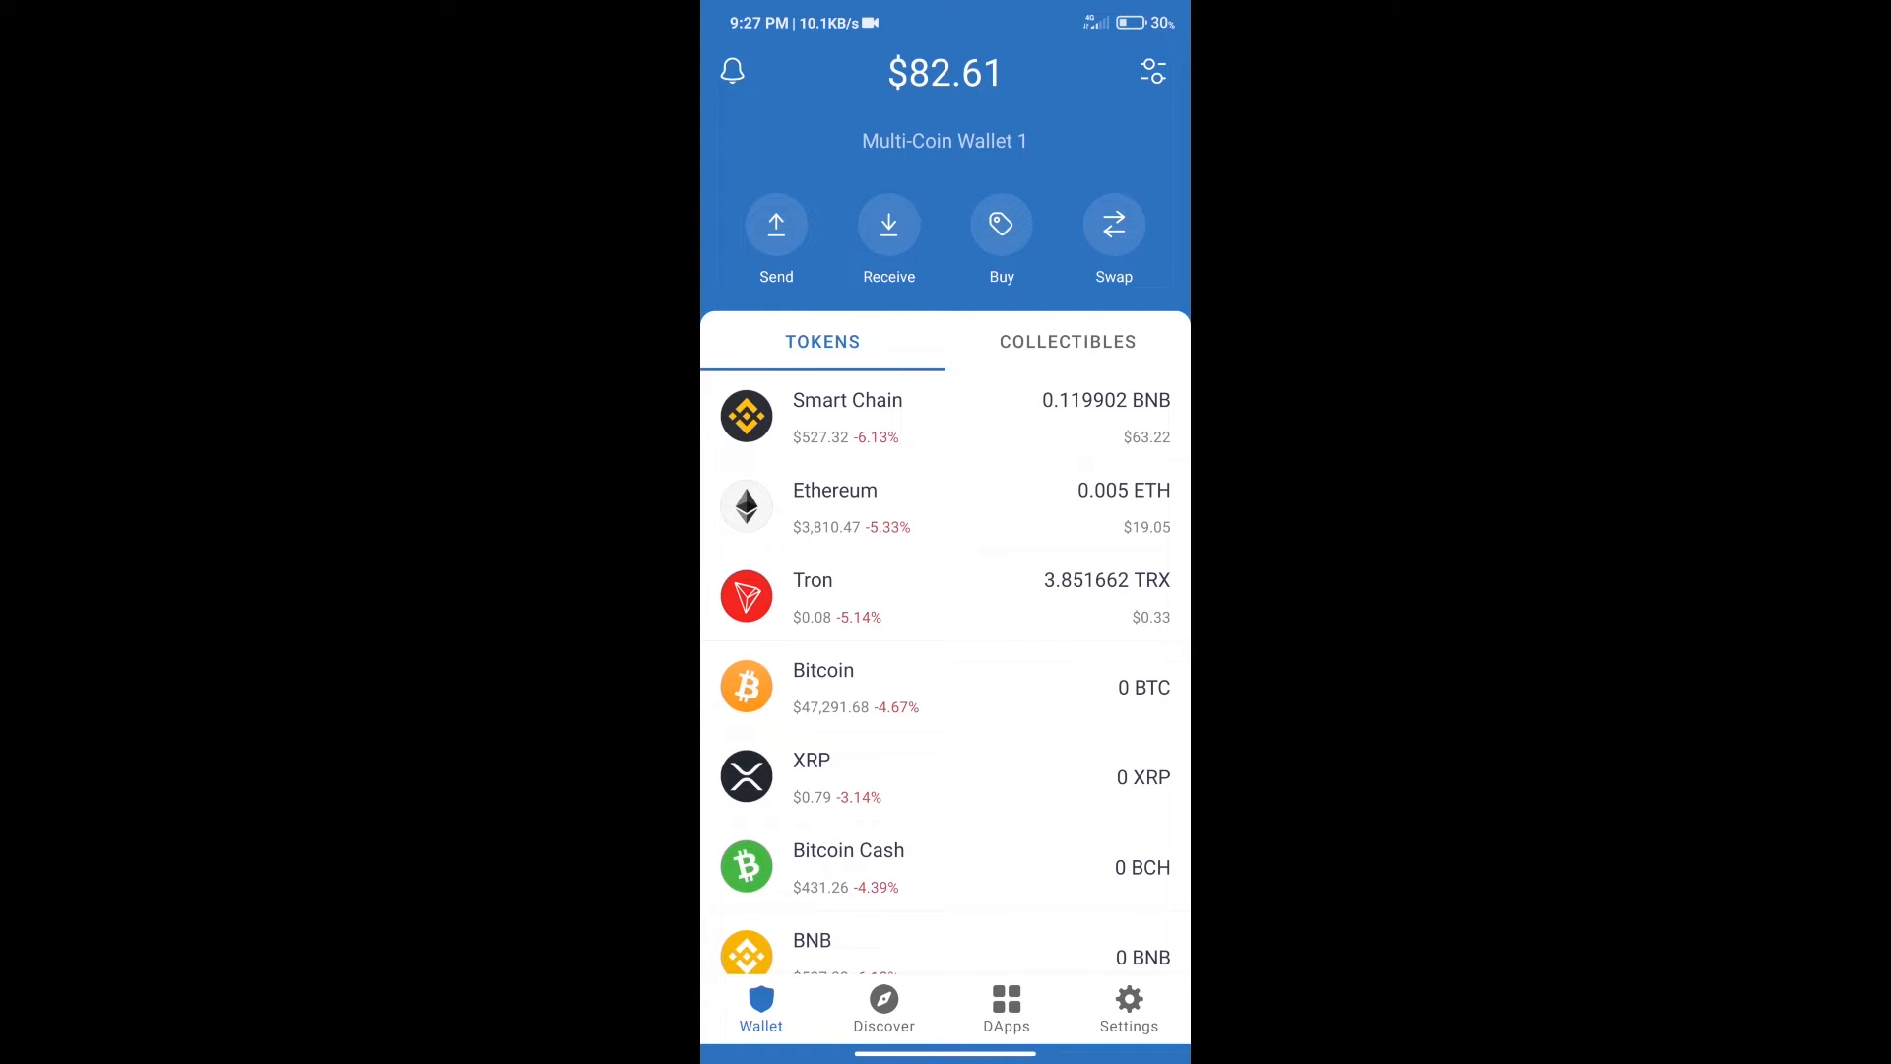
Search the buy-coin list for 'bn', then go back to the wallet overview.
{"action": "left_click", "coordinate": [1000, 225]}
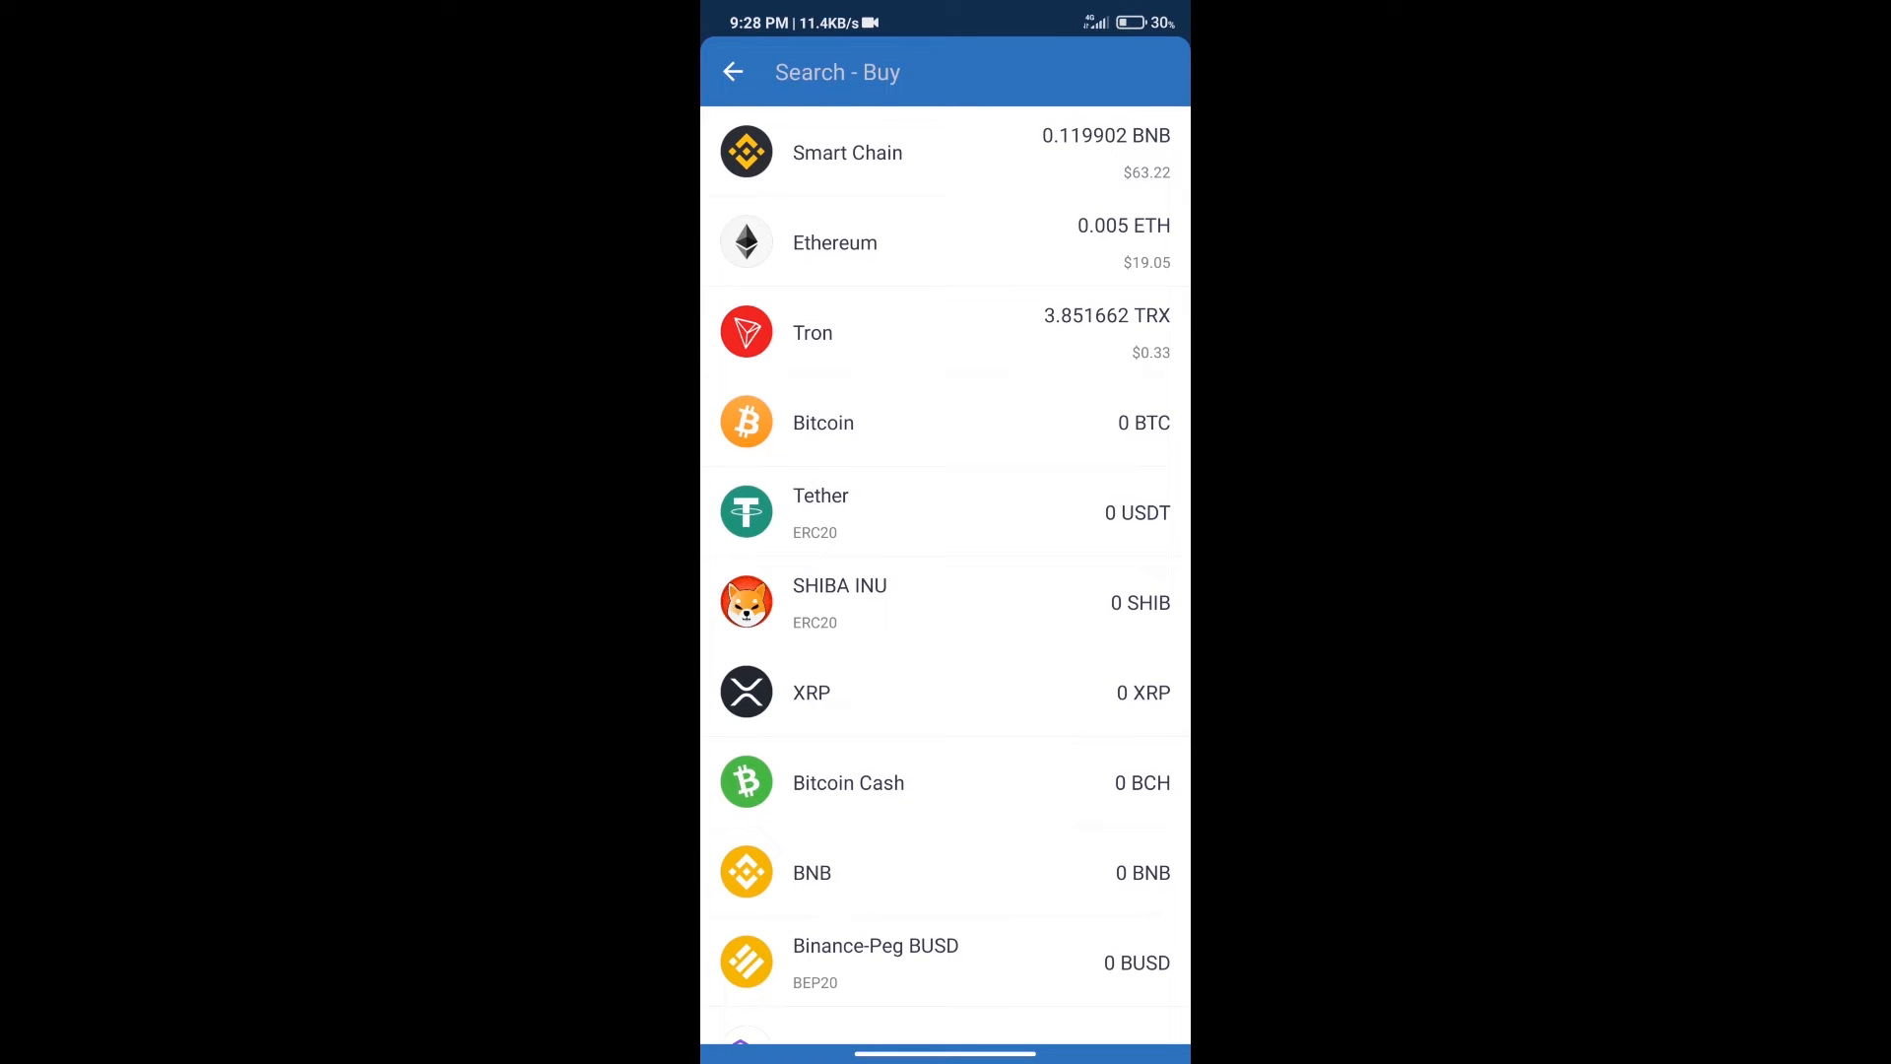
{"action": "type", "text": "bnb"}
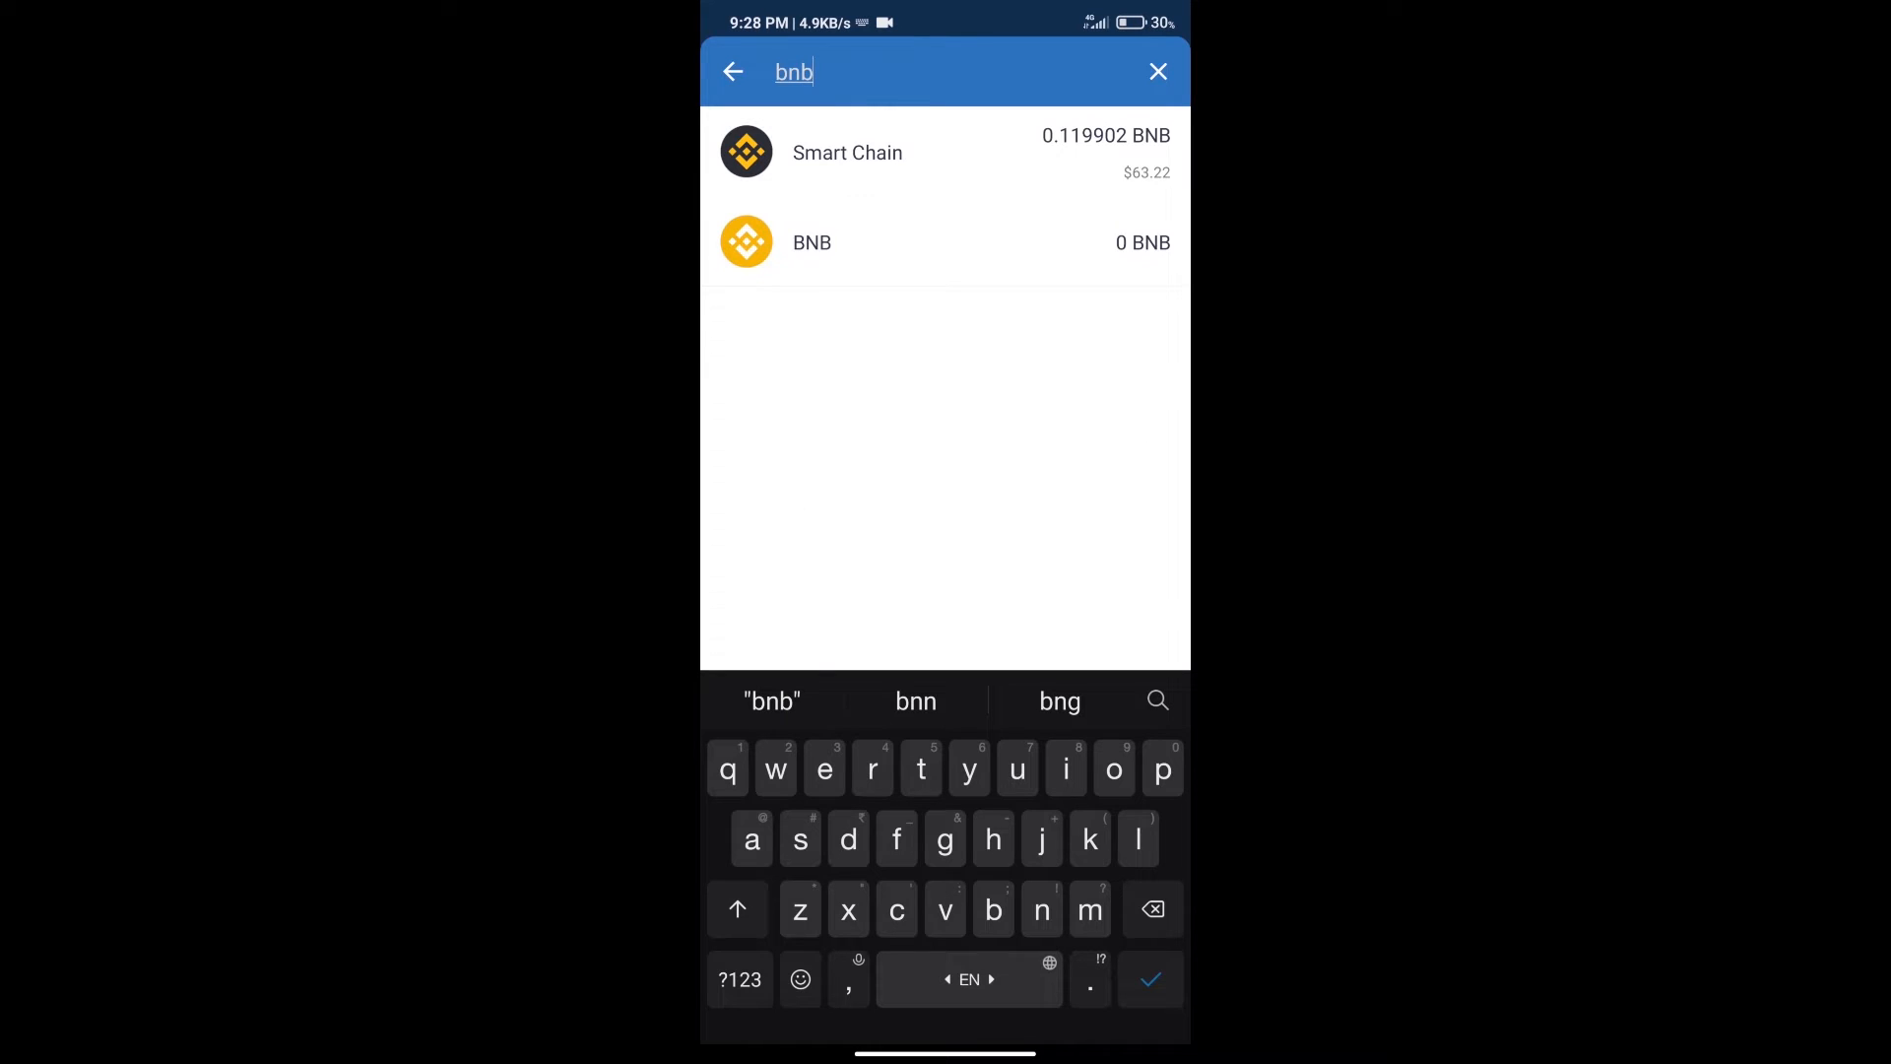
{"action": "left_click", "coordinate": [810, 242]}
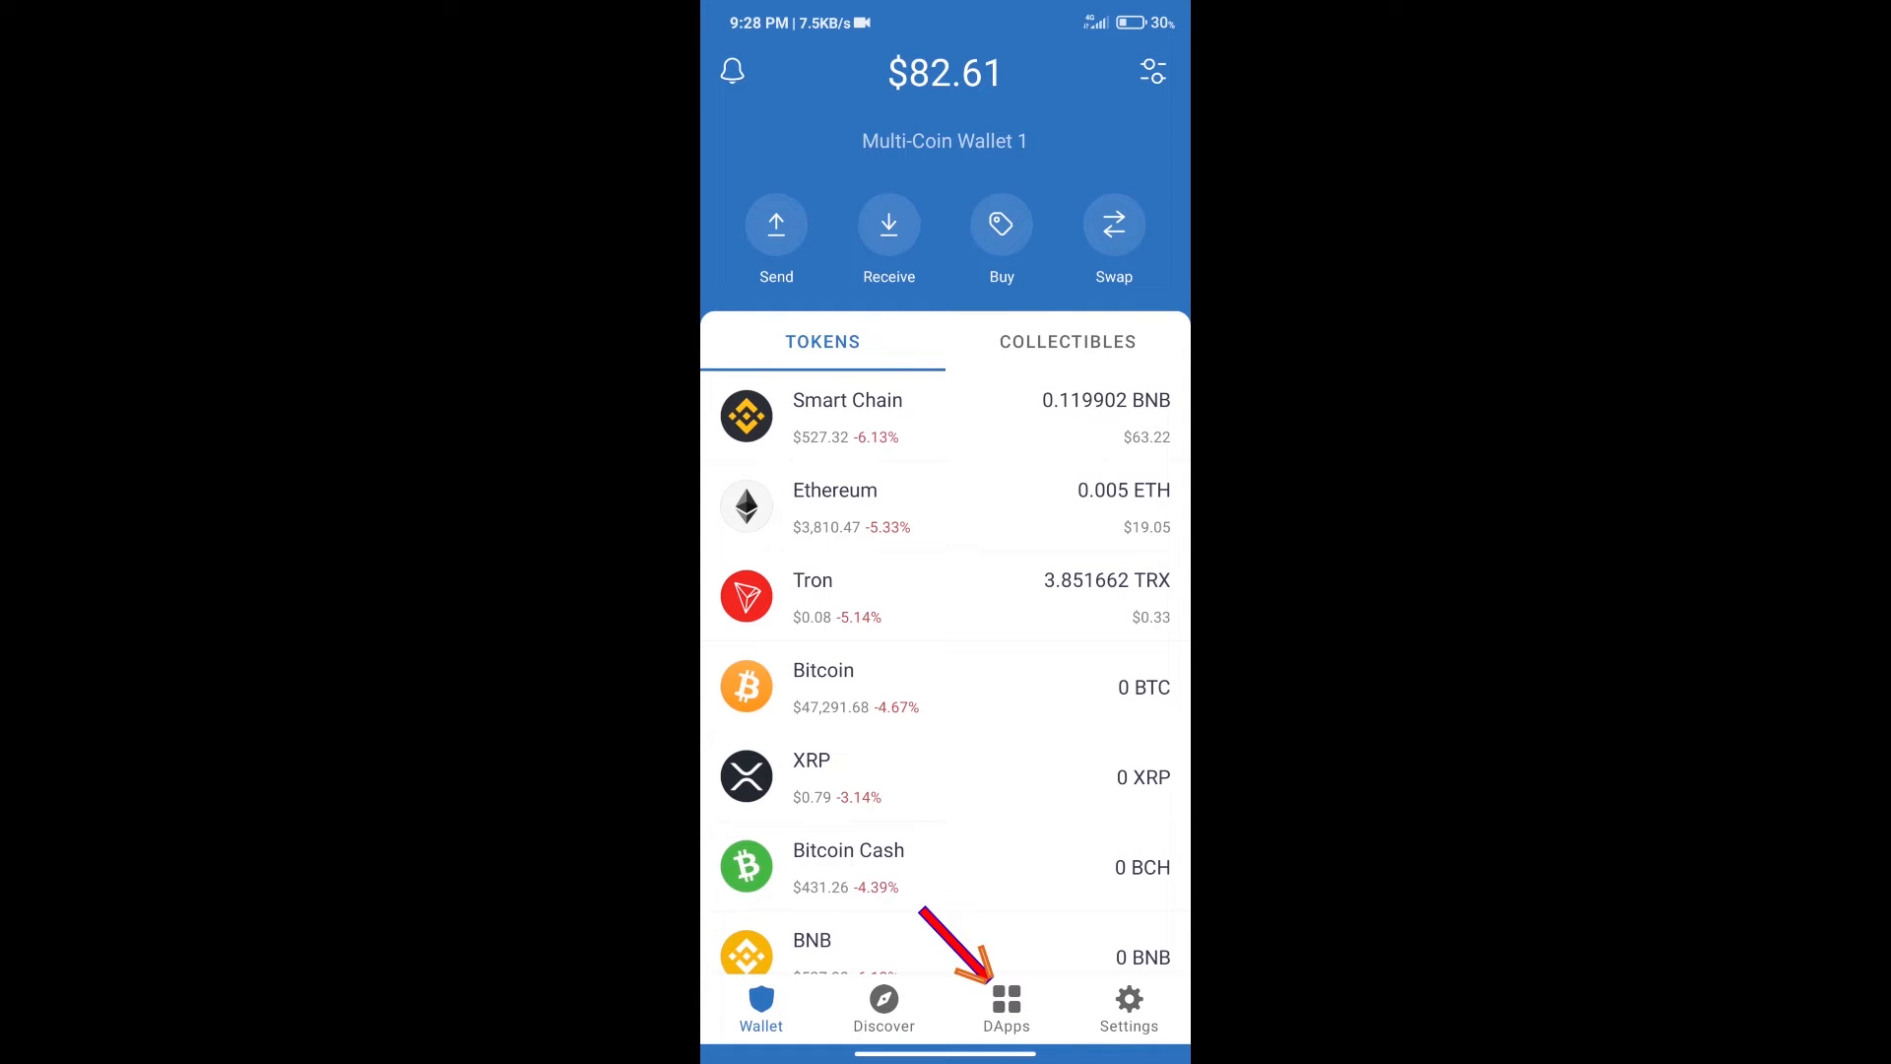
Launch PancakeSwap from the Popular section of the DApps list.
{"action": "left_click", "coordinate": [1006, 1007]}
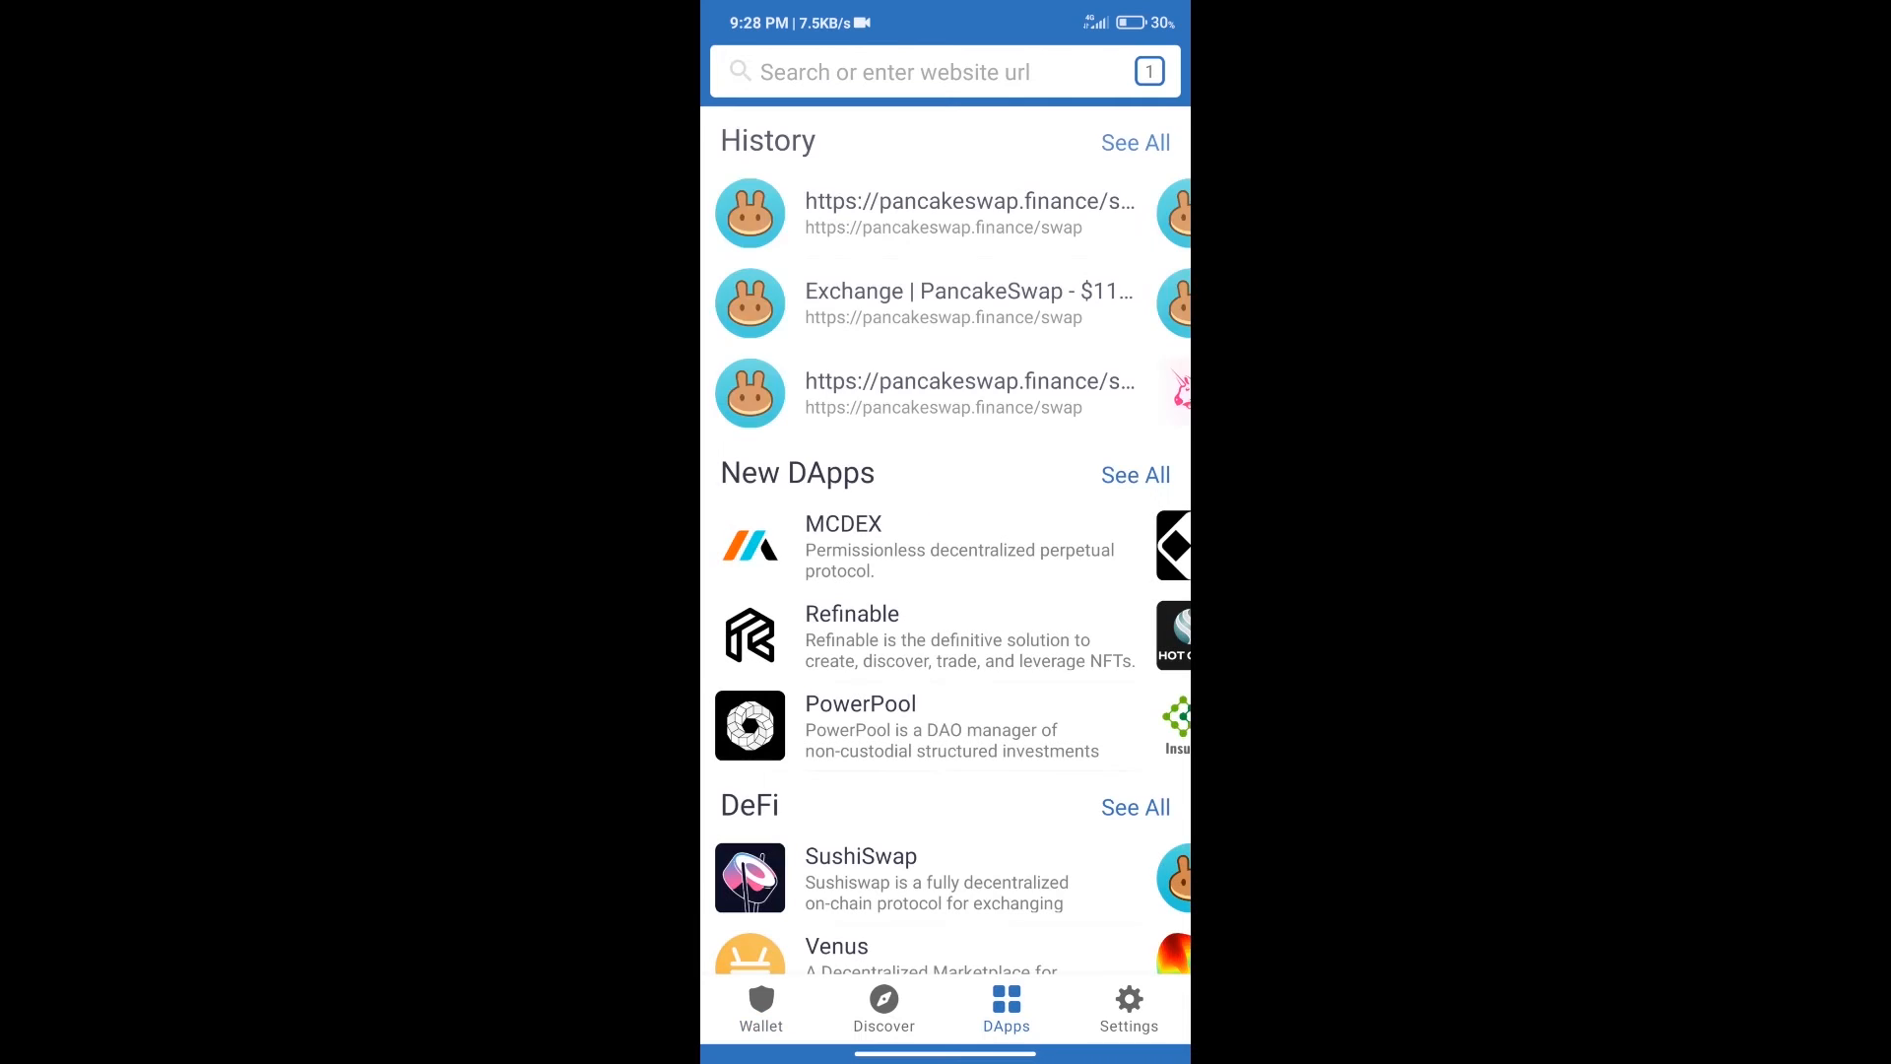
{"action": "scroll", "scroll_direction": "down", "scroll_amount": 3}
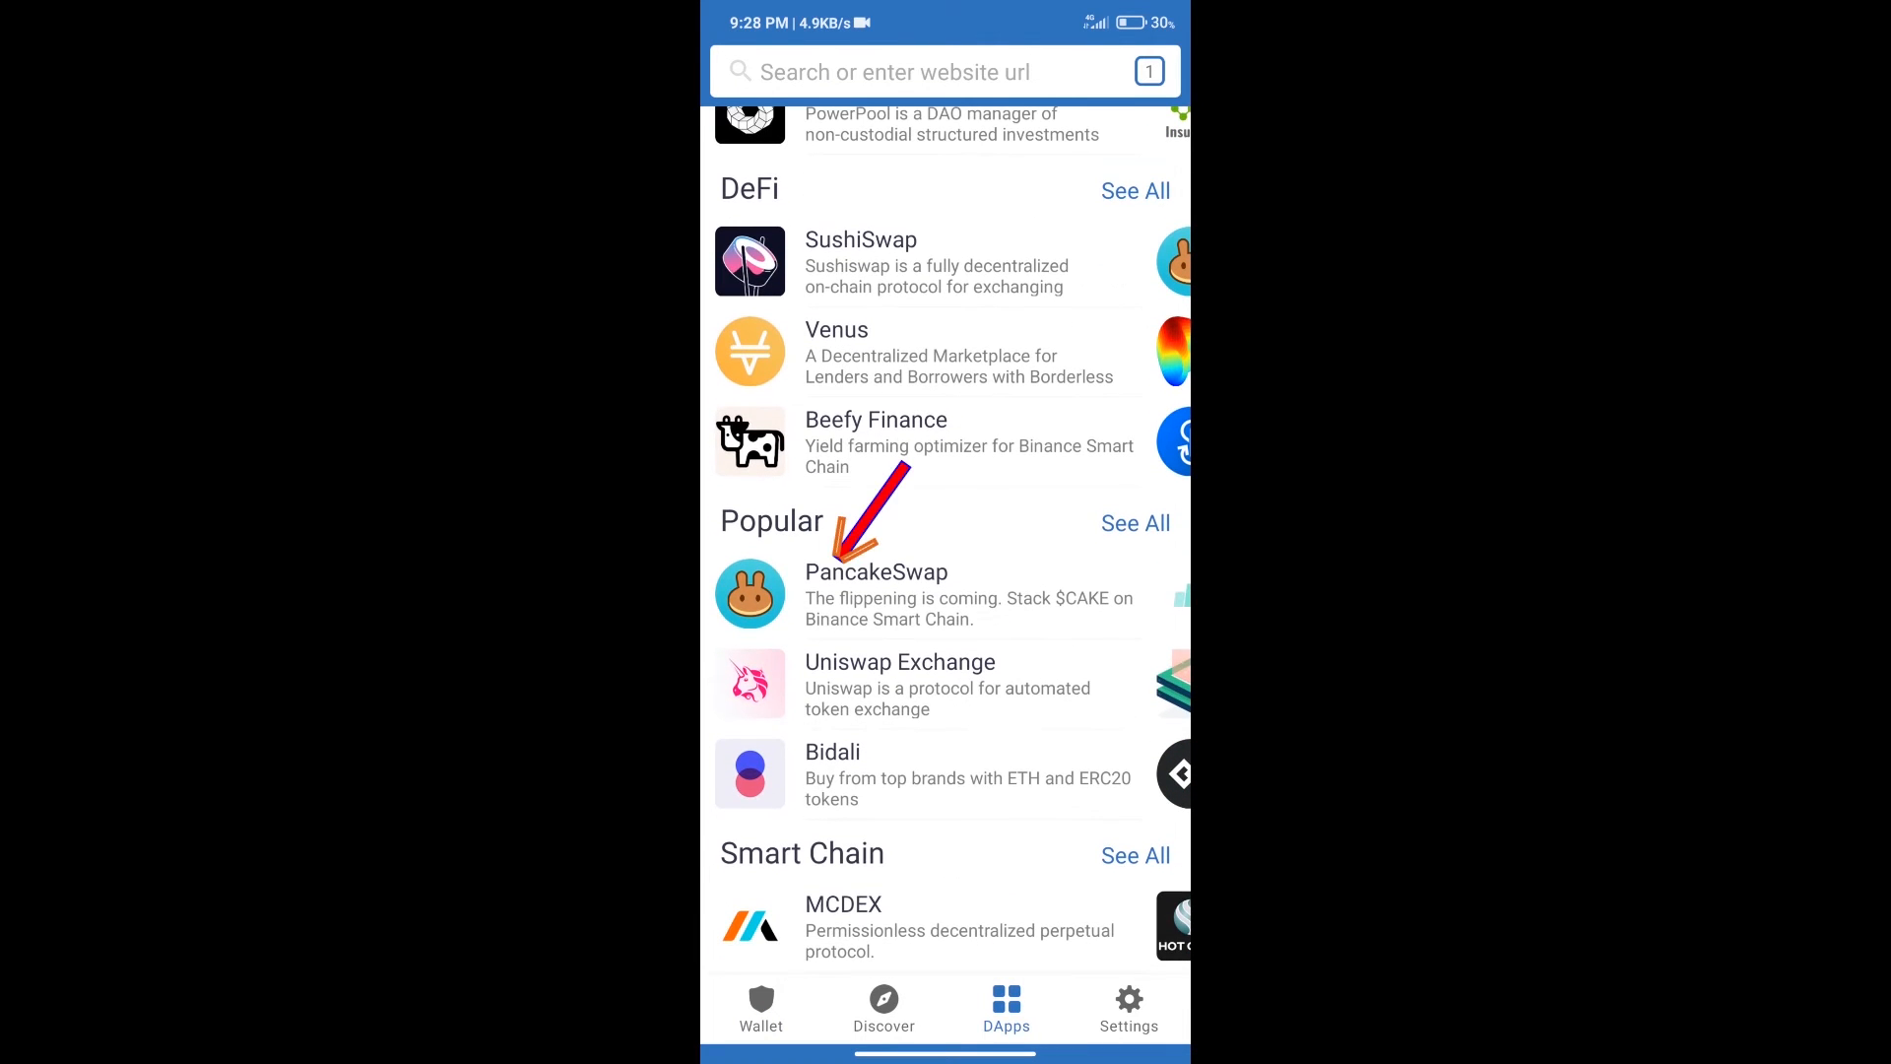
{"action": "left_click", "coordinate": [876, 591]}
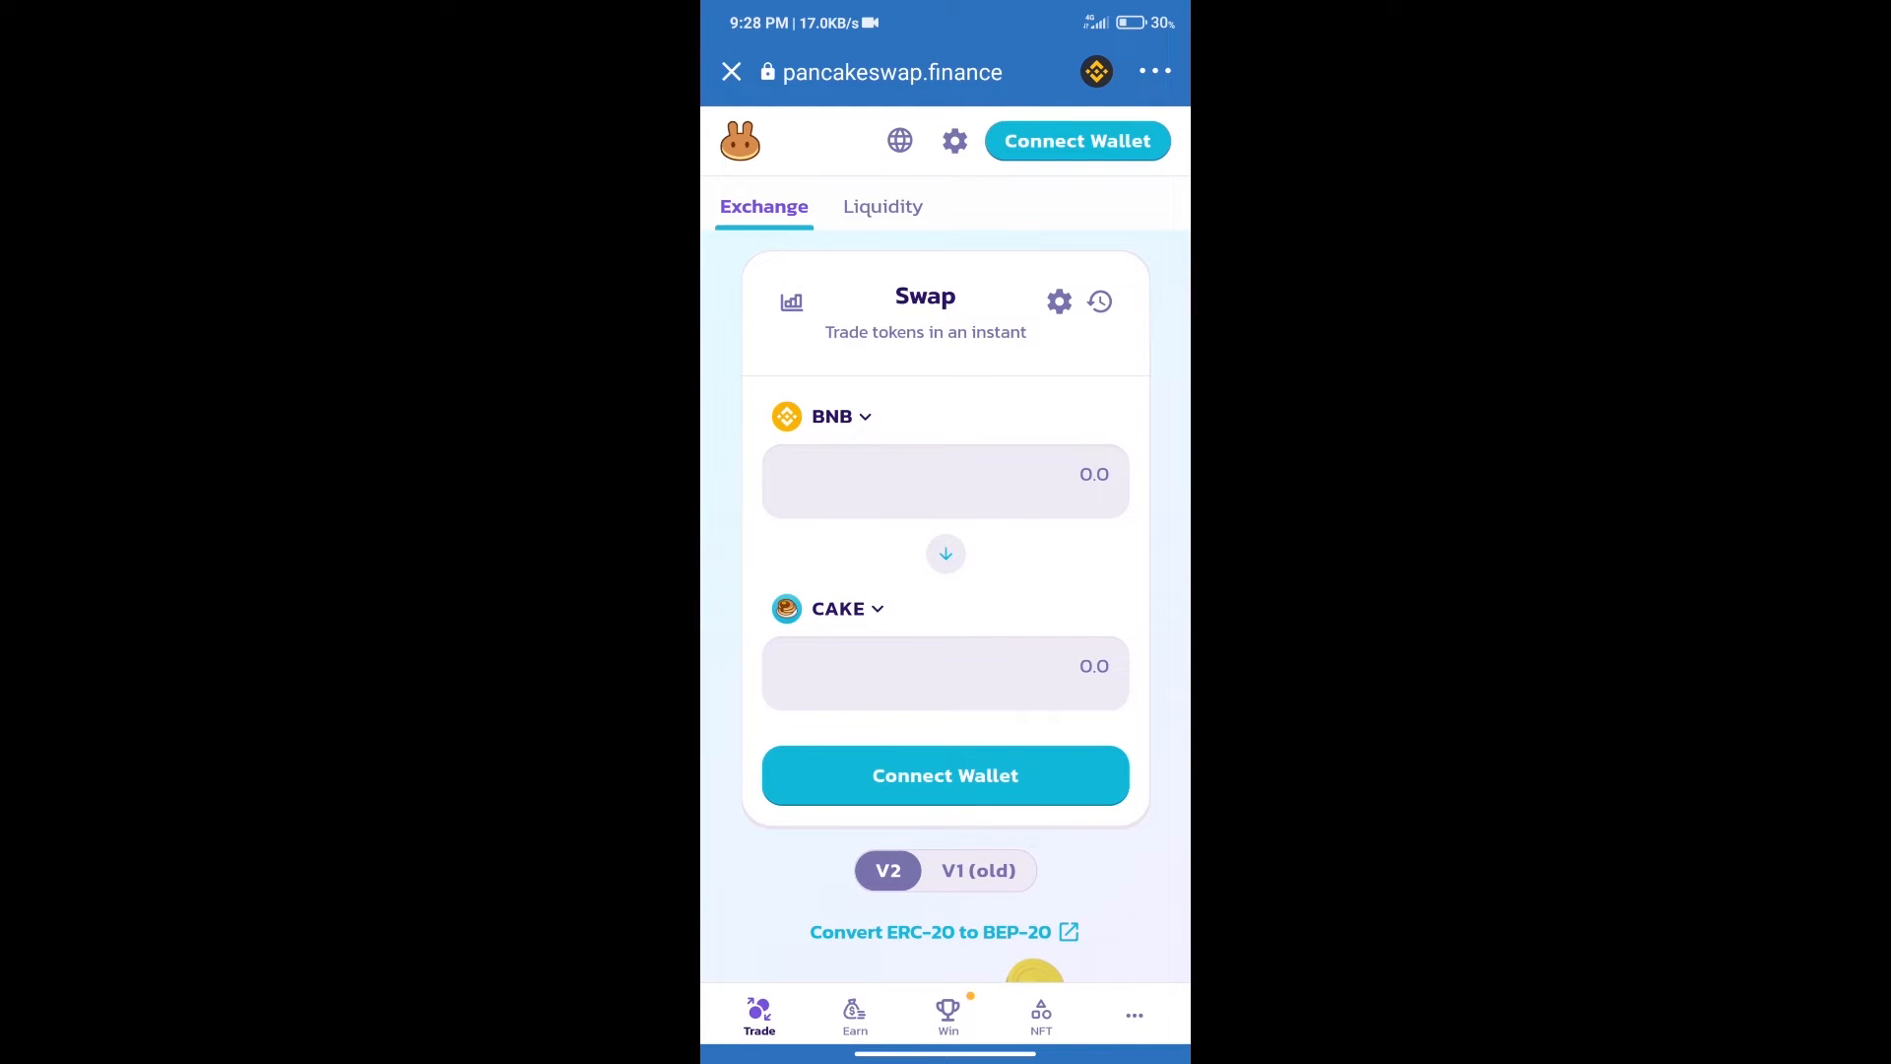
Connect PancakeSwap to Trust Wallet, then bring up the token list to replace CAKE.
{"action": "left_click", "coordinate": [1076, 140]}
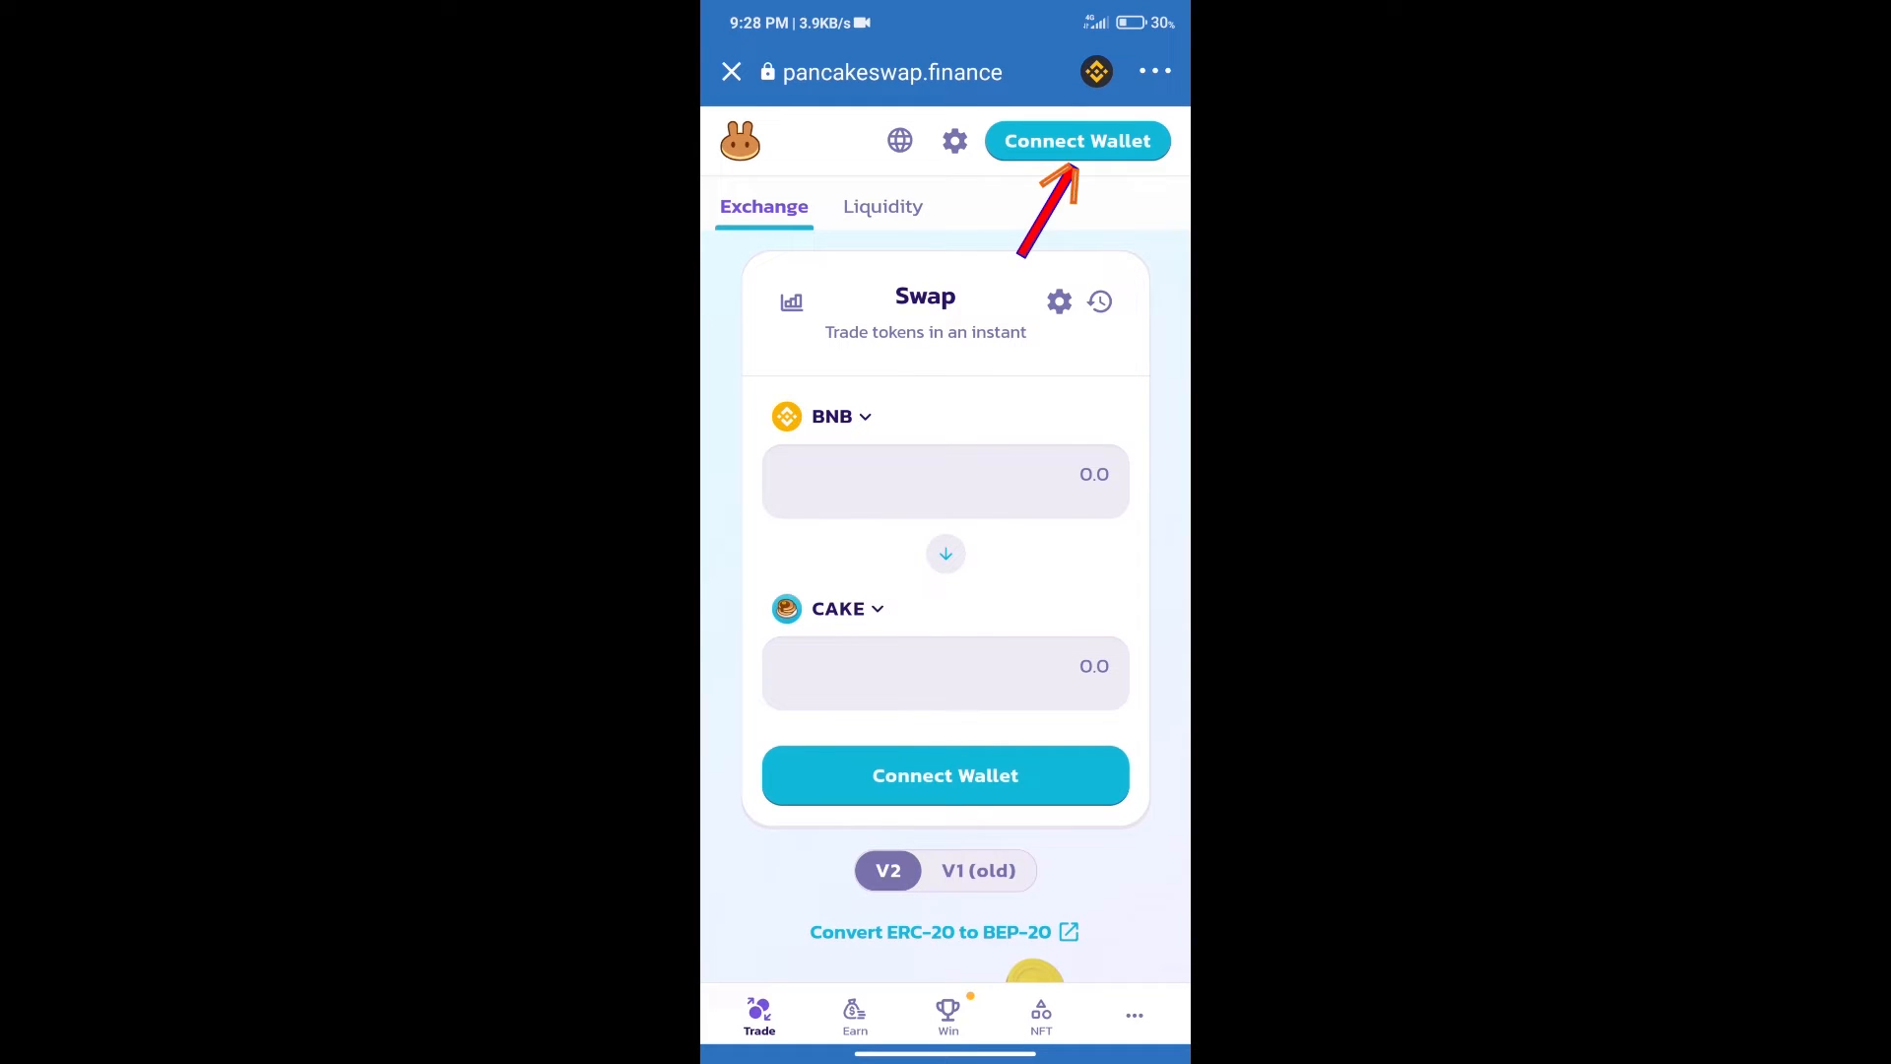
{"action": "left_click", "coordinate": [1077, 140]}
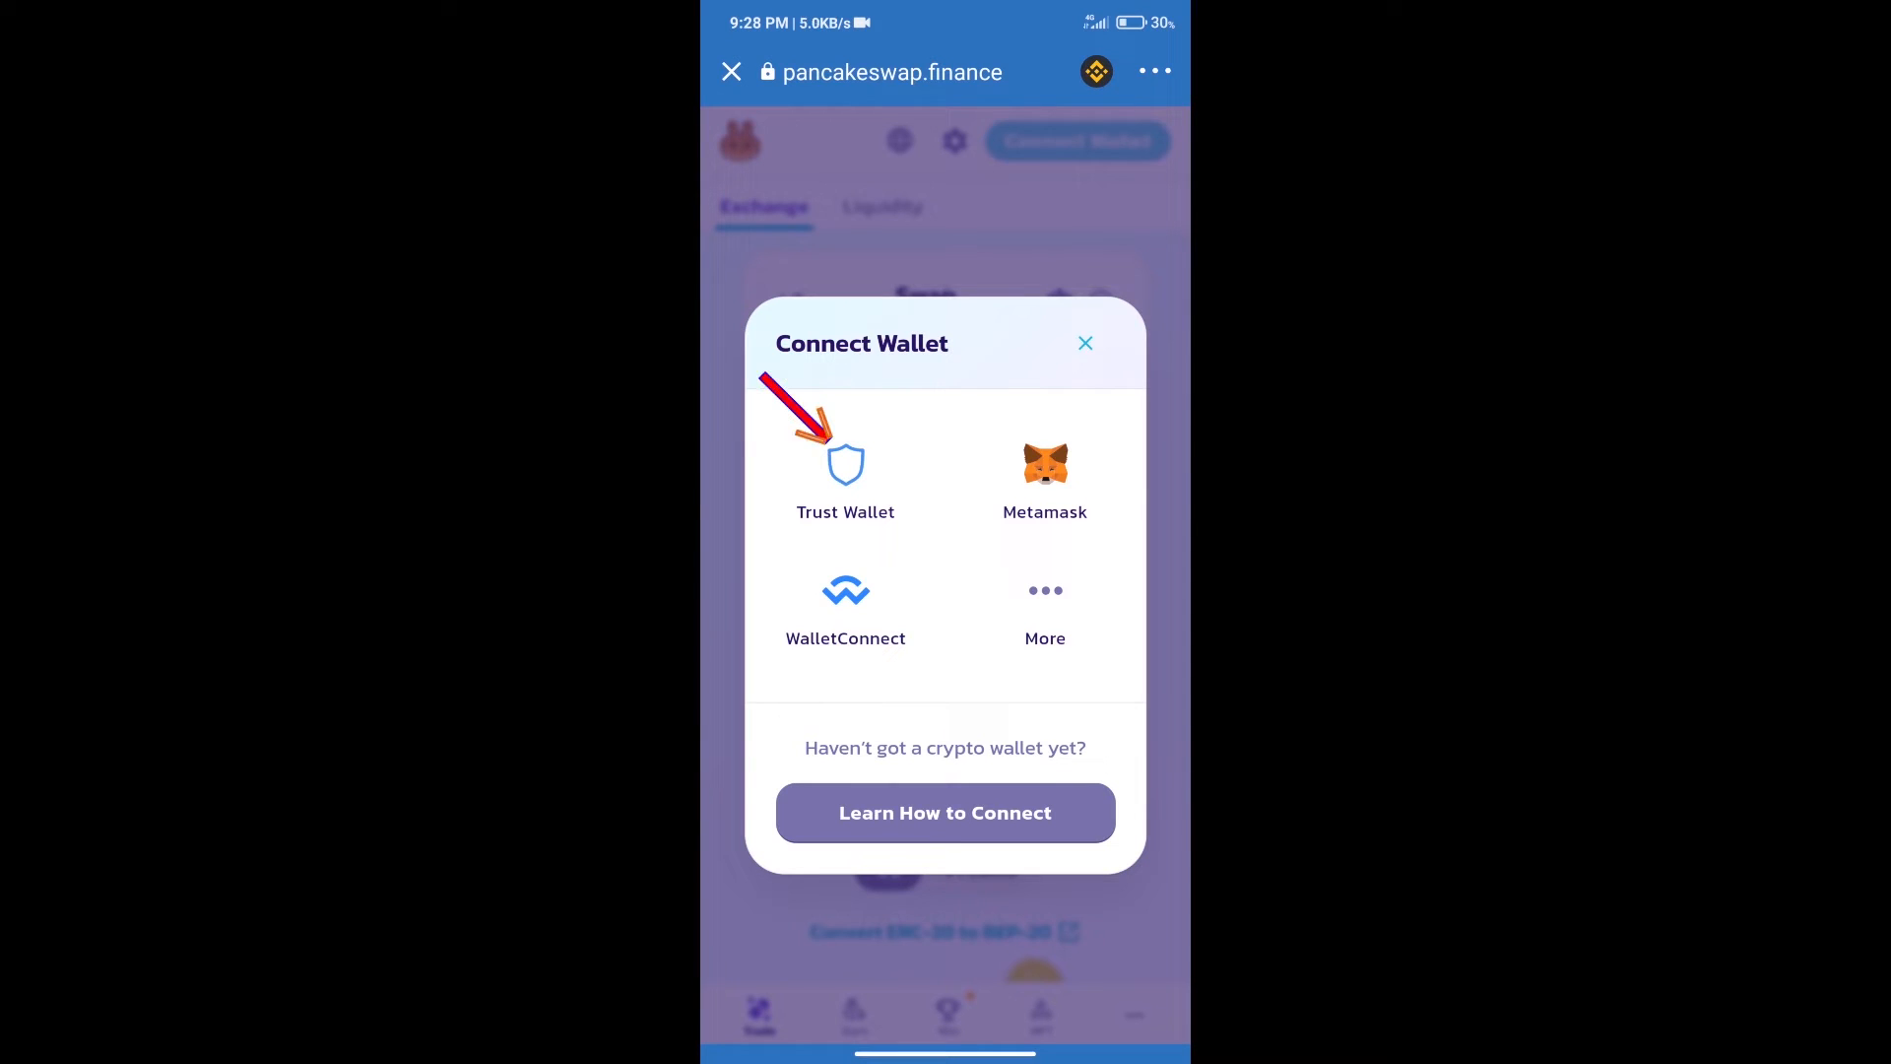
{"action": "left_click", "coordinate": [1083, 342]}
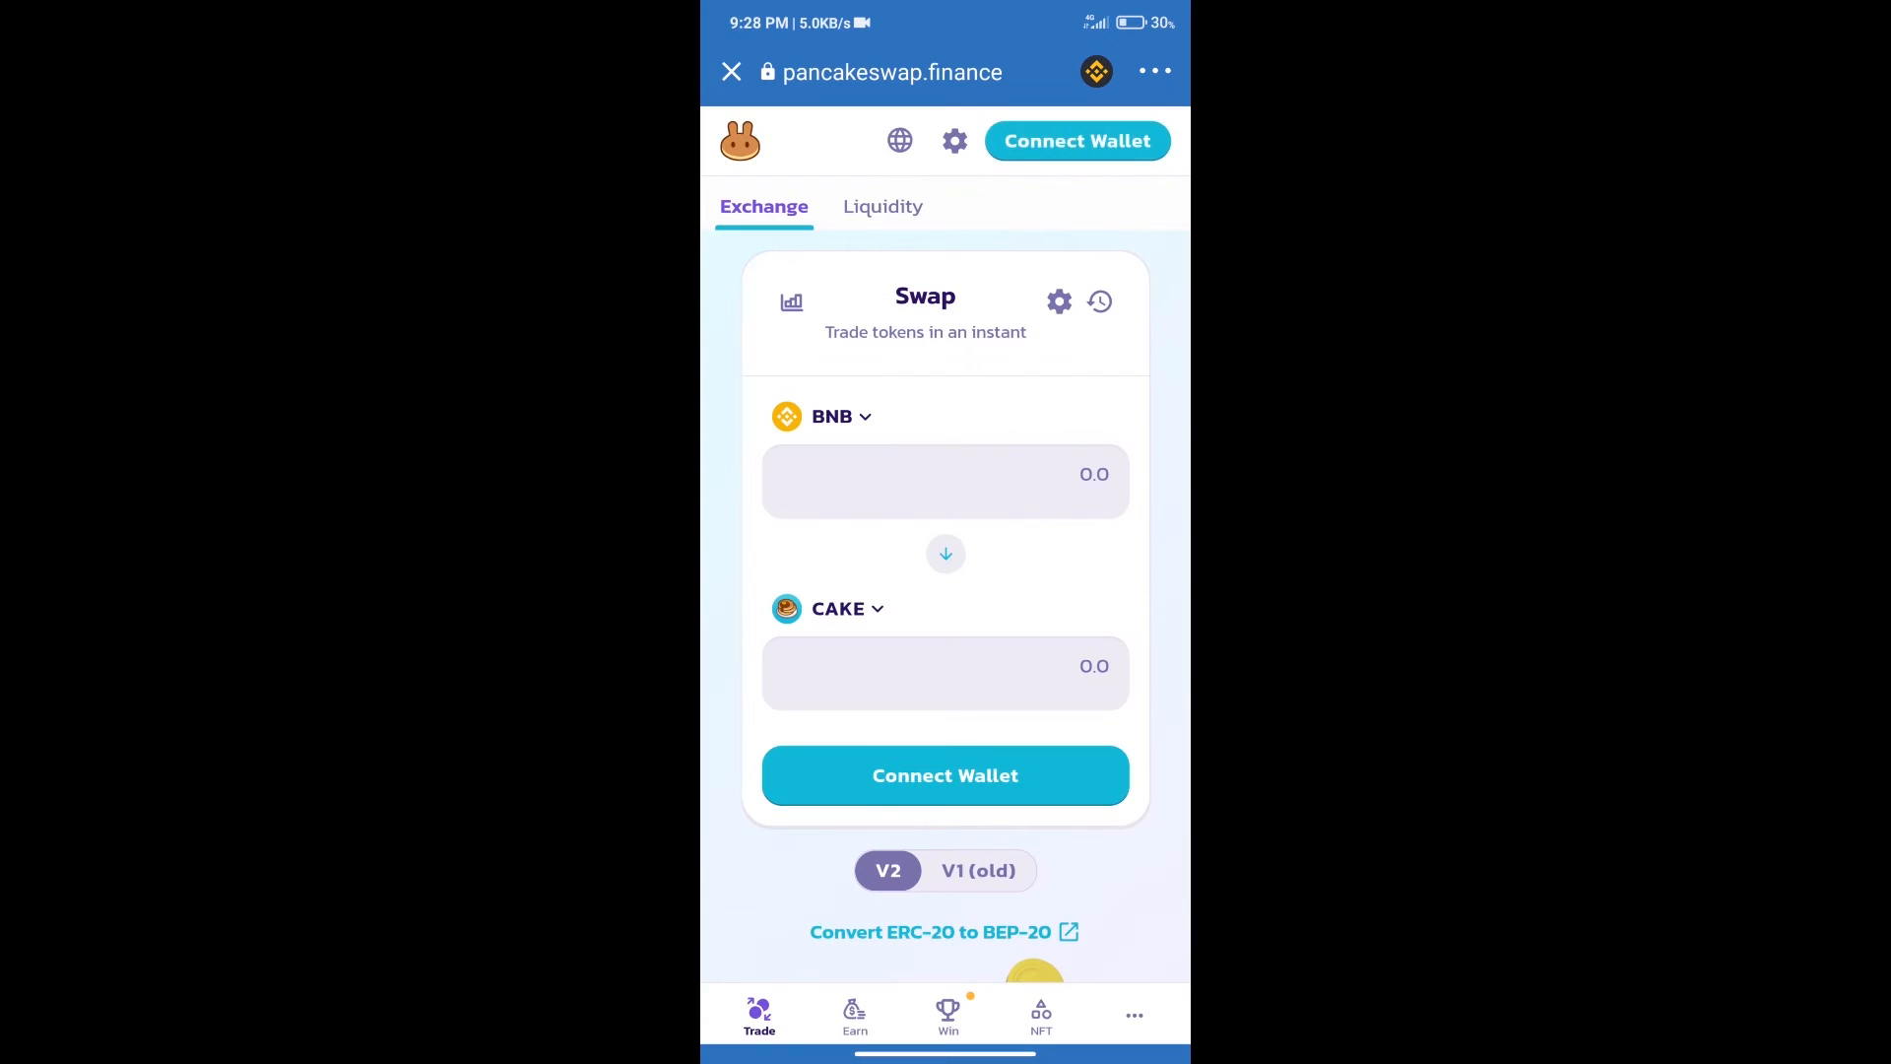
{"action": "left_click", "coordinate": [1076, 140]}
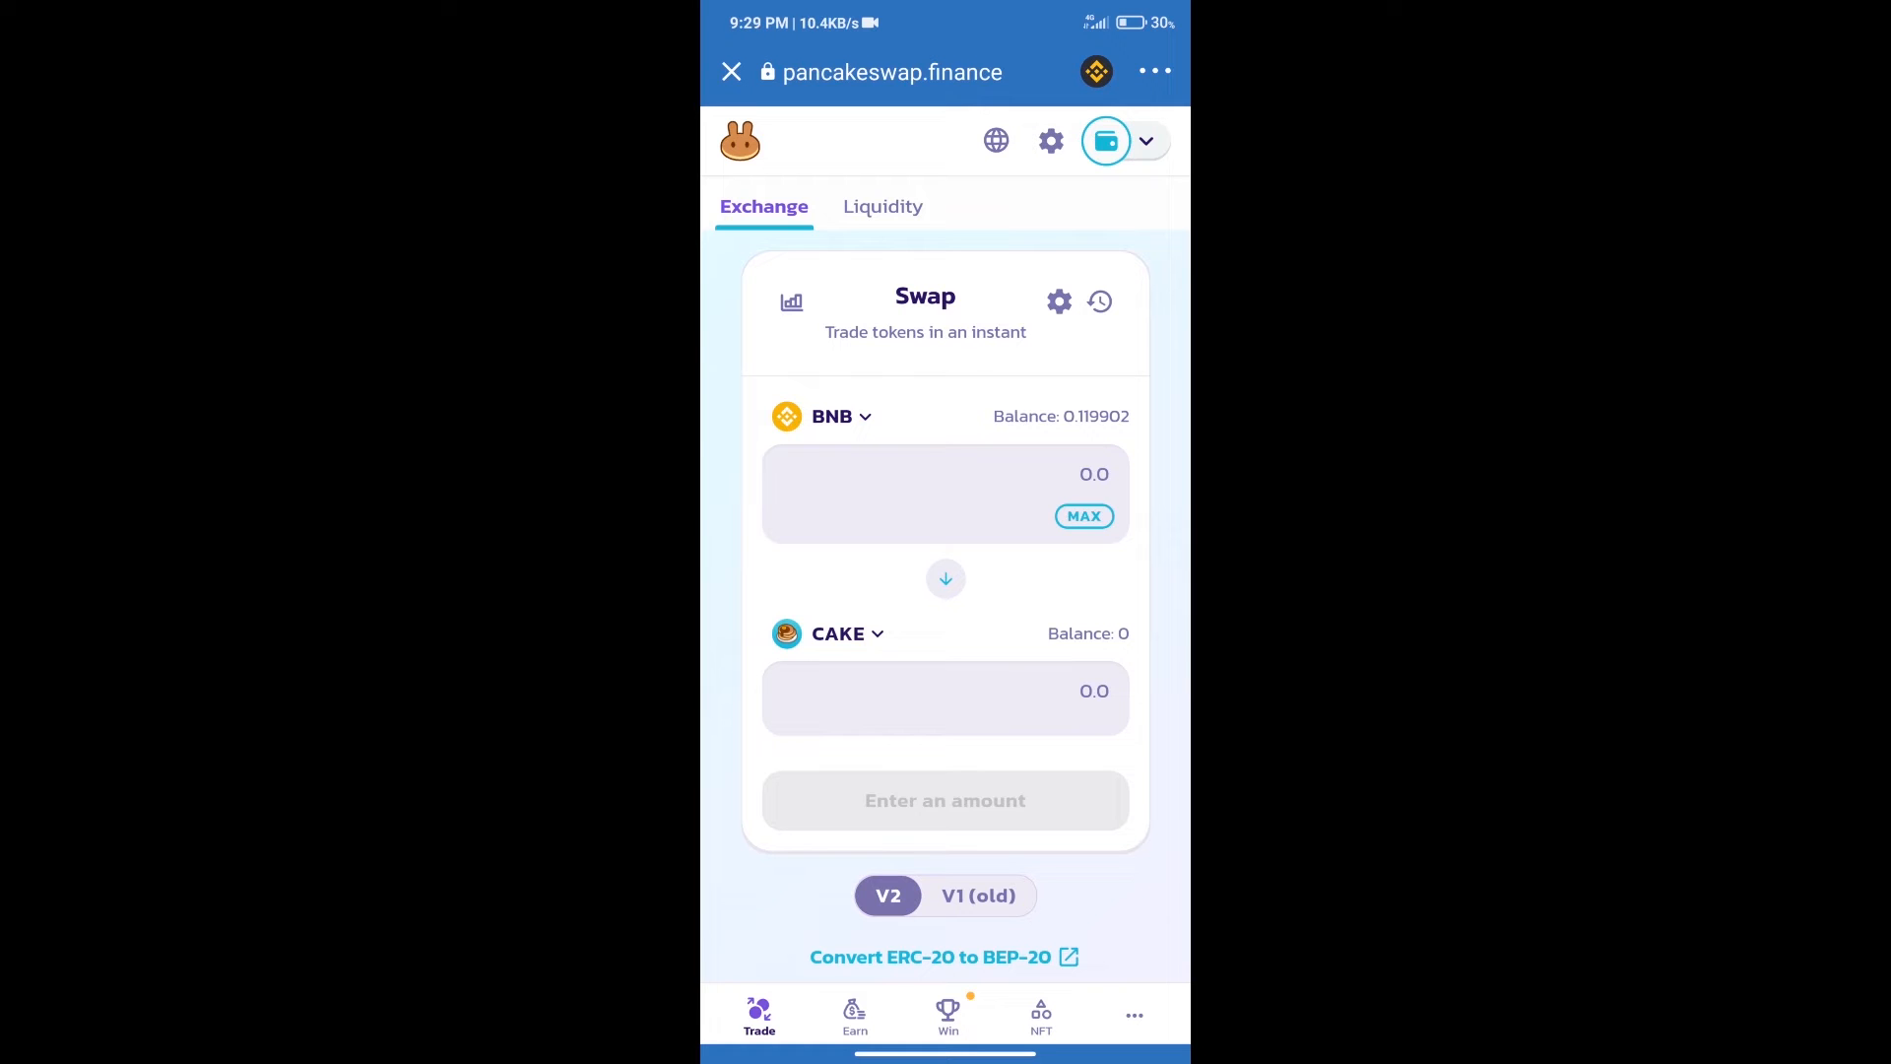
{"action": "left_click", "coordinate": [838, 633]}
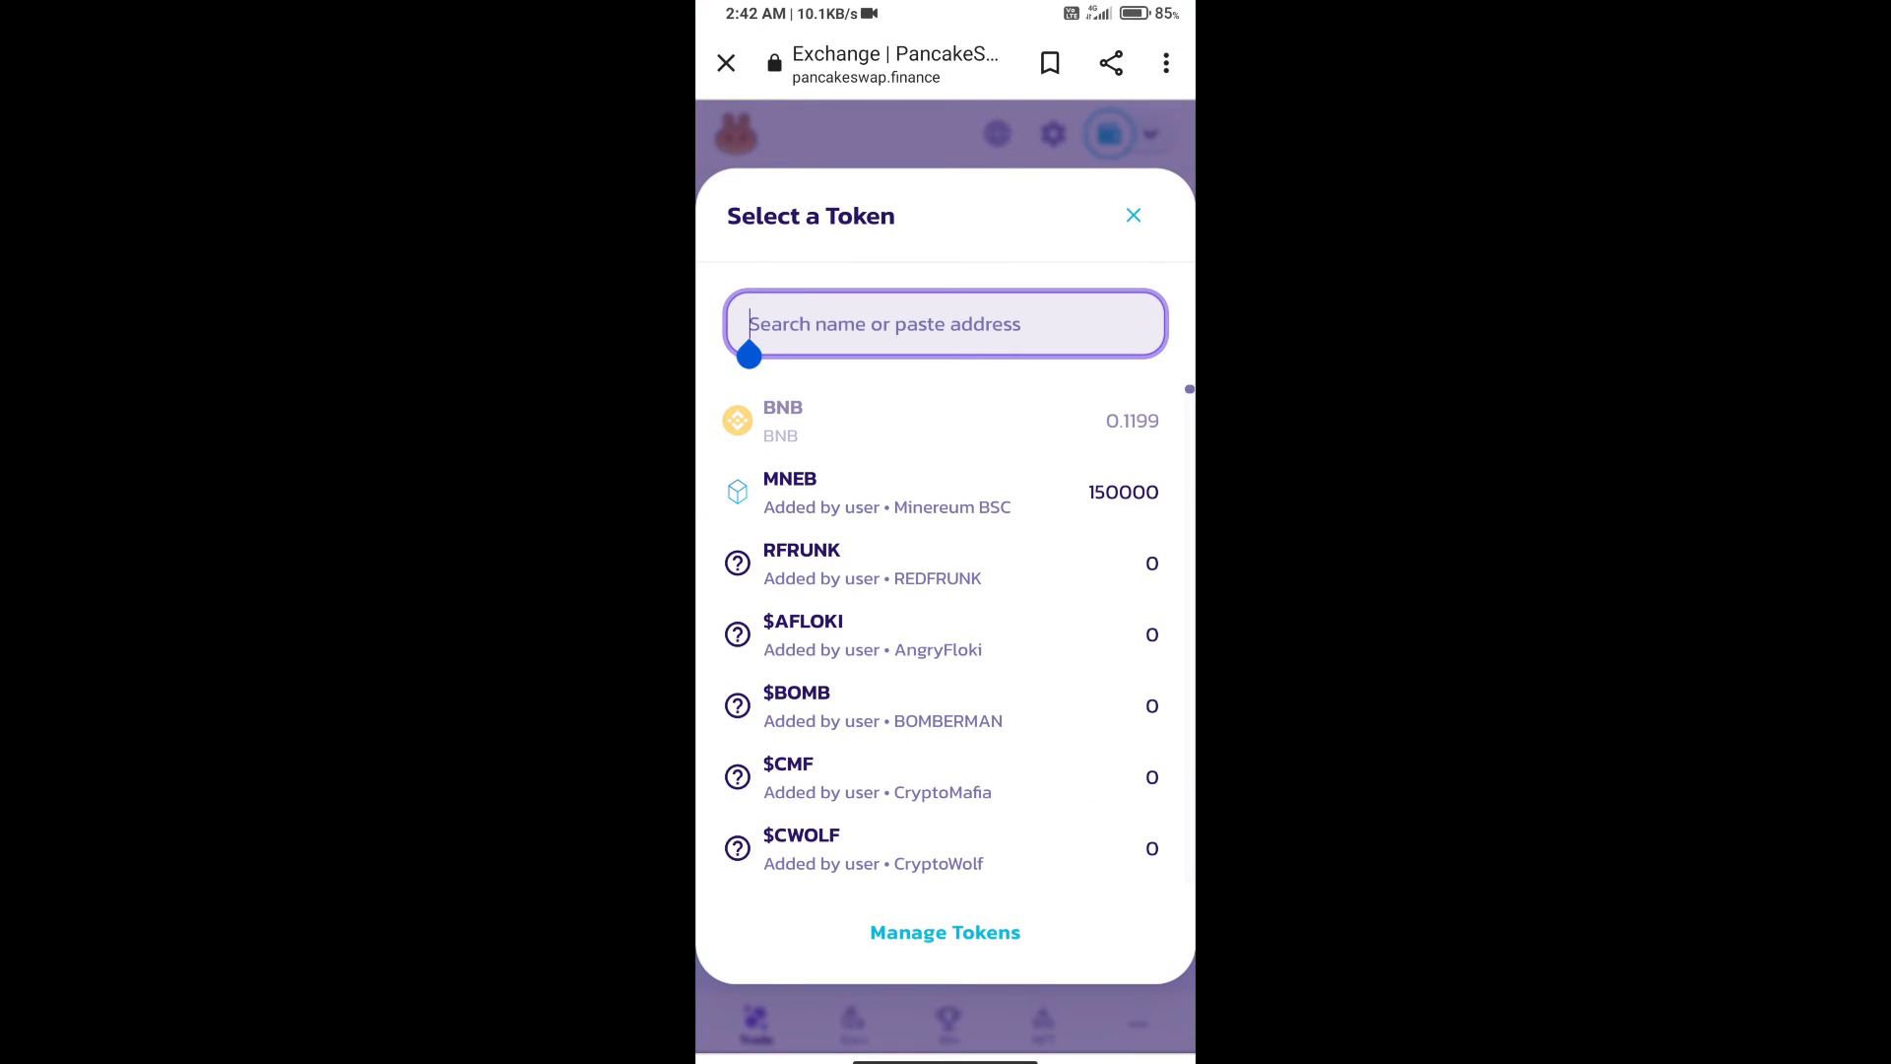
Import A.O.T via contract address 014F7a8547B89A6331eEEe32b7fBd5852af9, accepting the risk warning.
{"action": "type", "text": "014F7a8547B89A6331eEEe32b7fBd5852af9"}
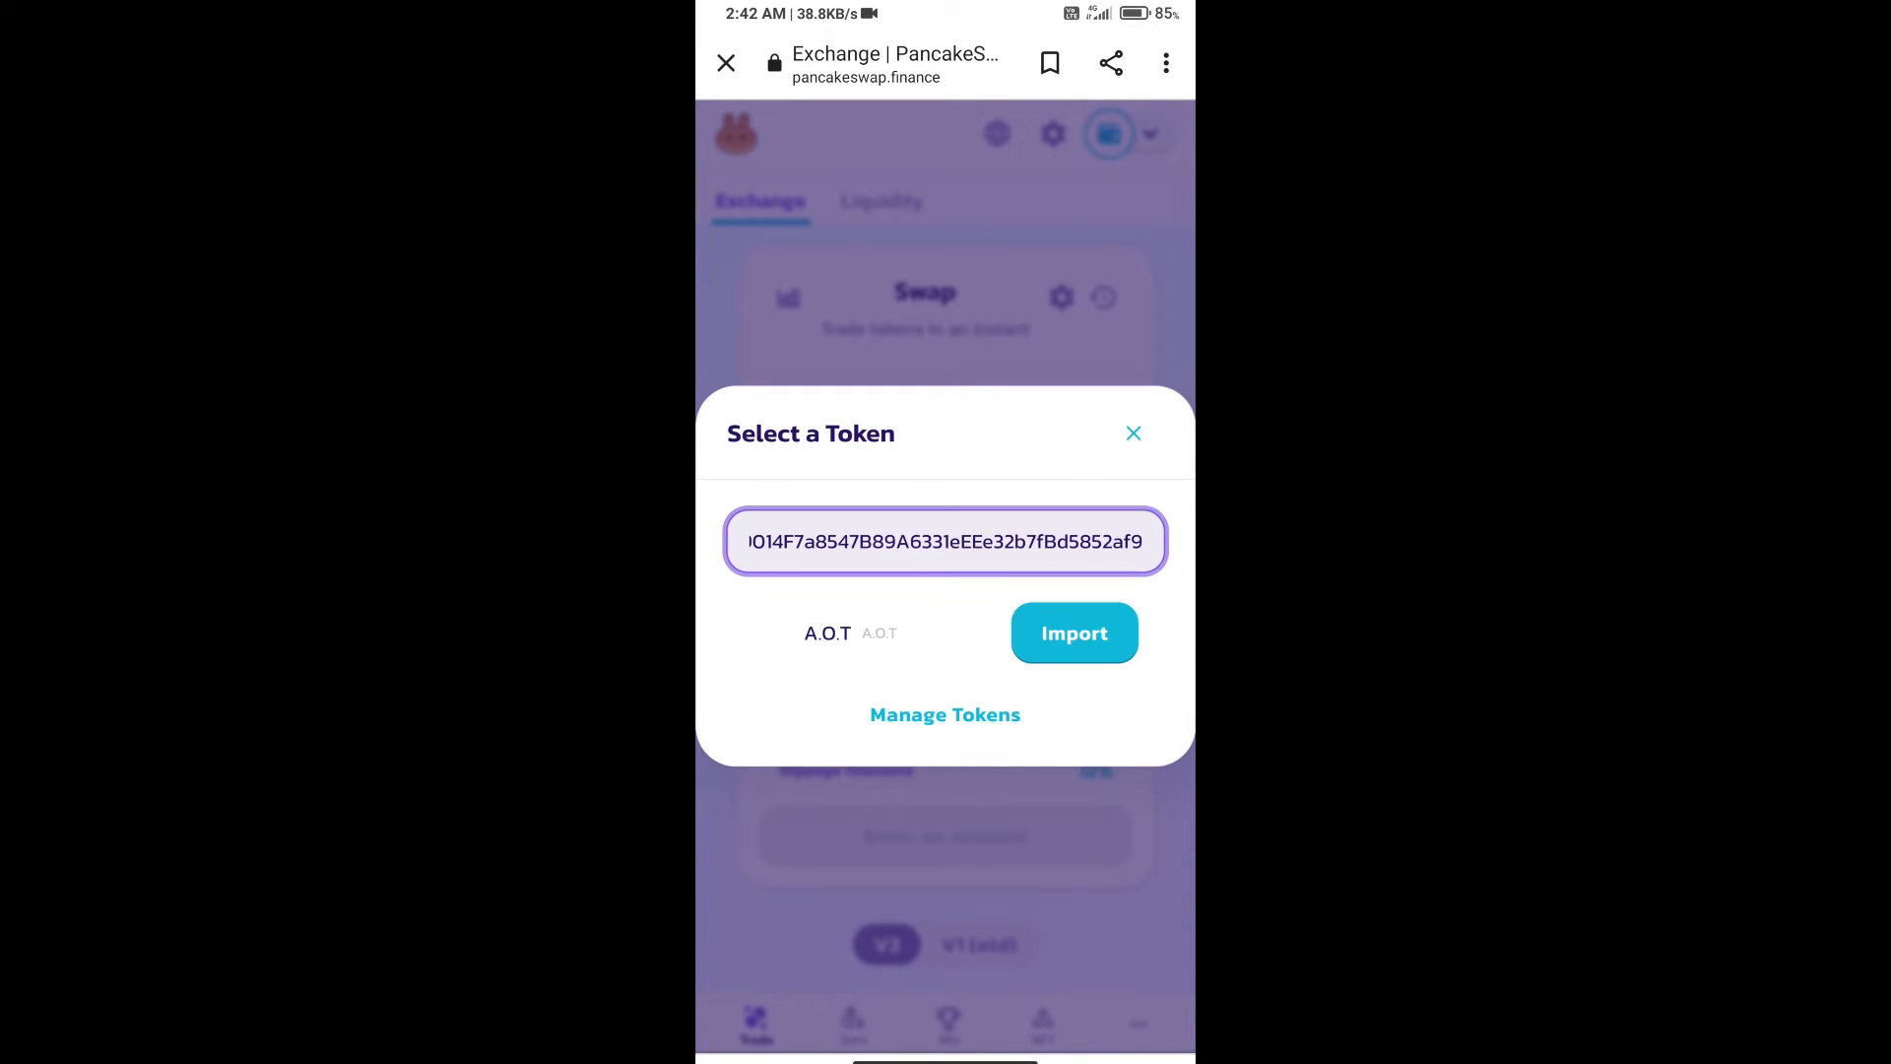
{"action": "left_click", "coordinate": [1073, 632]}
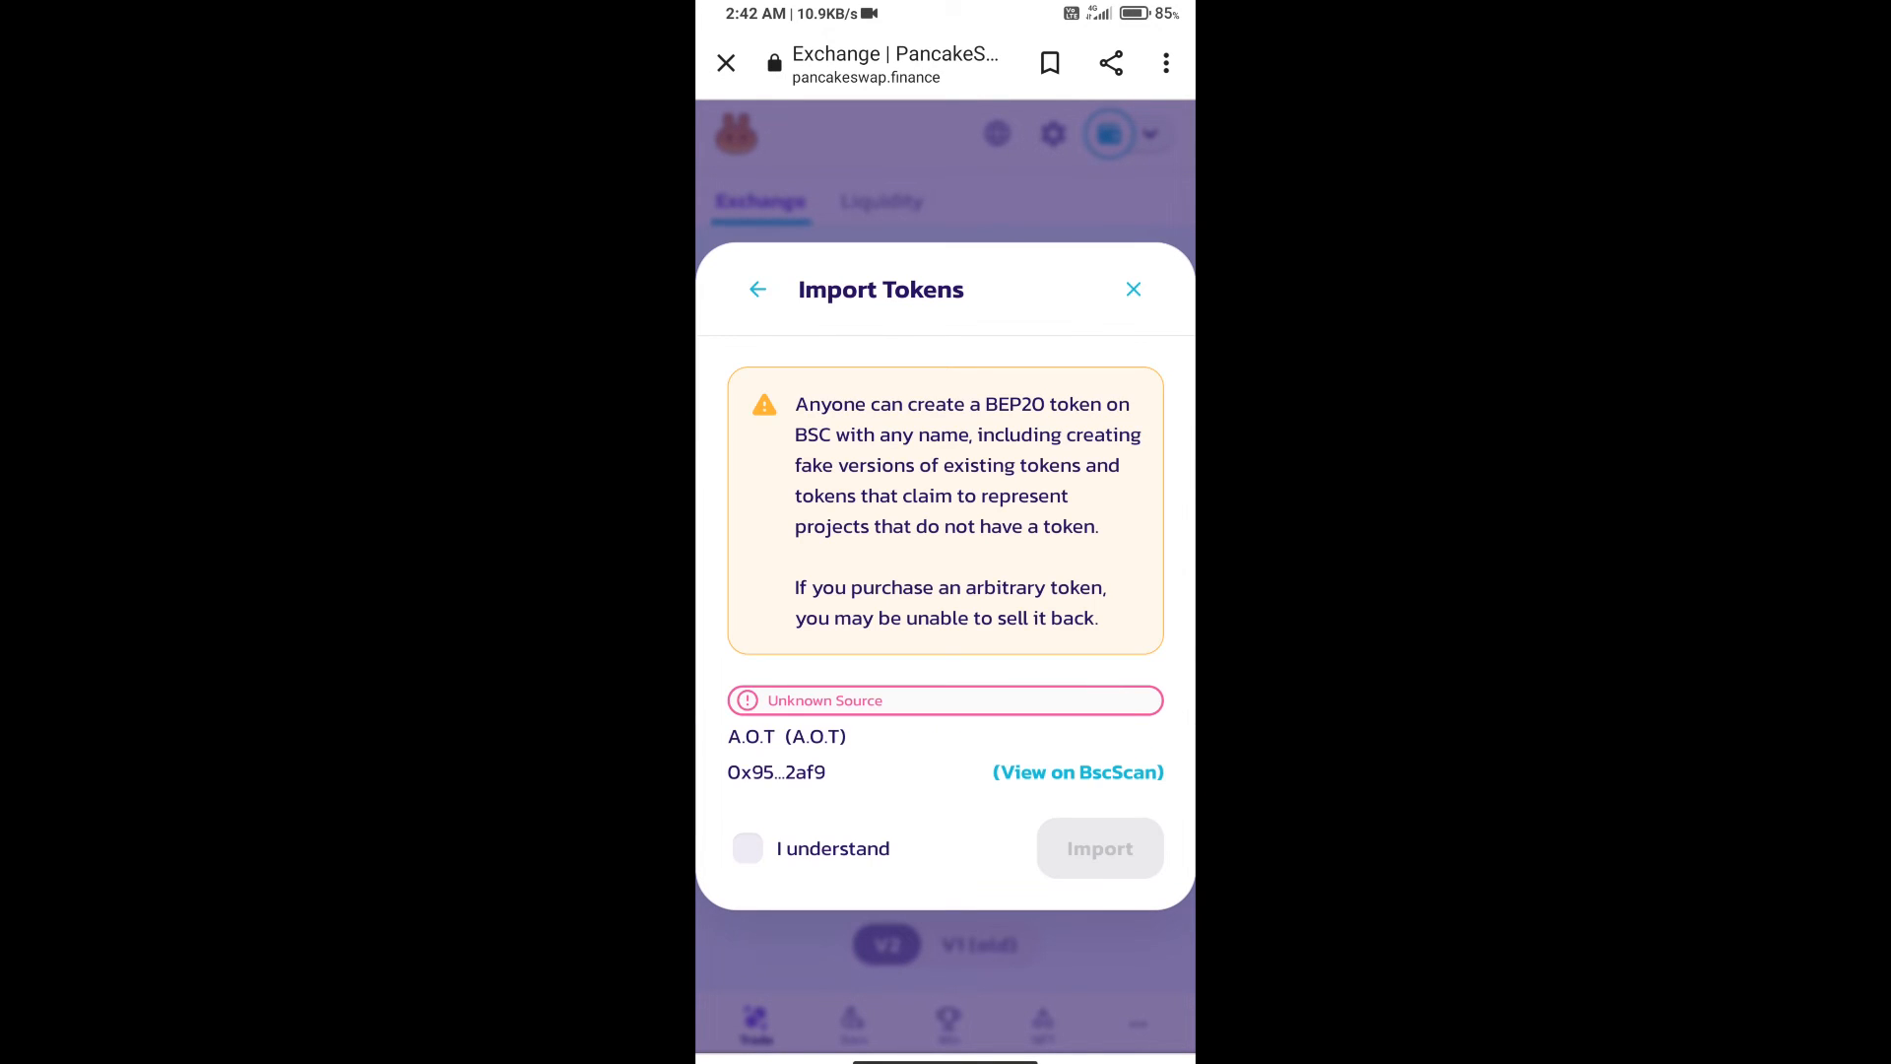
{"action": "left_click", "coordinate": [747, 848]}
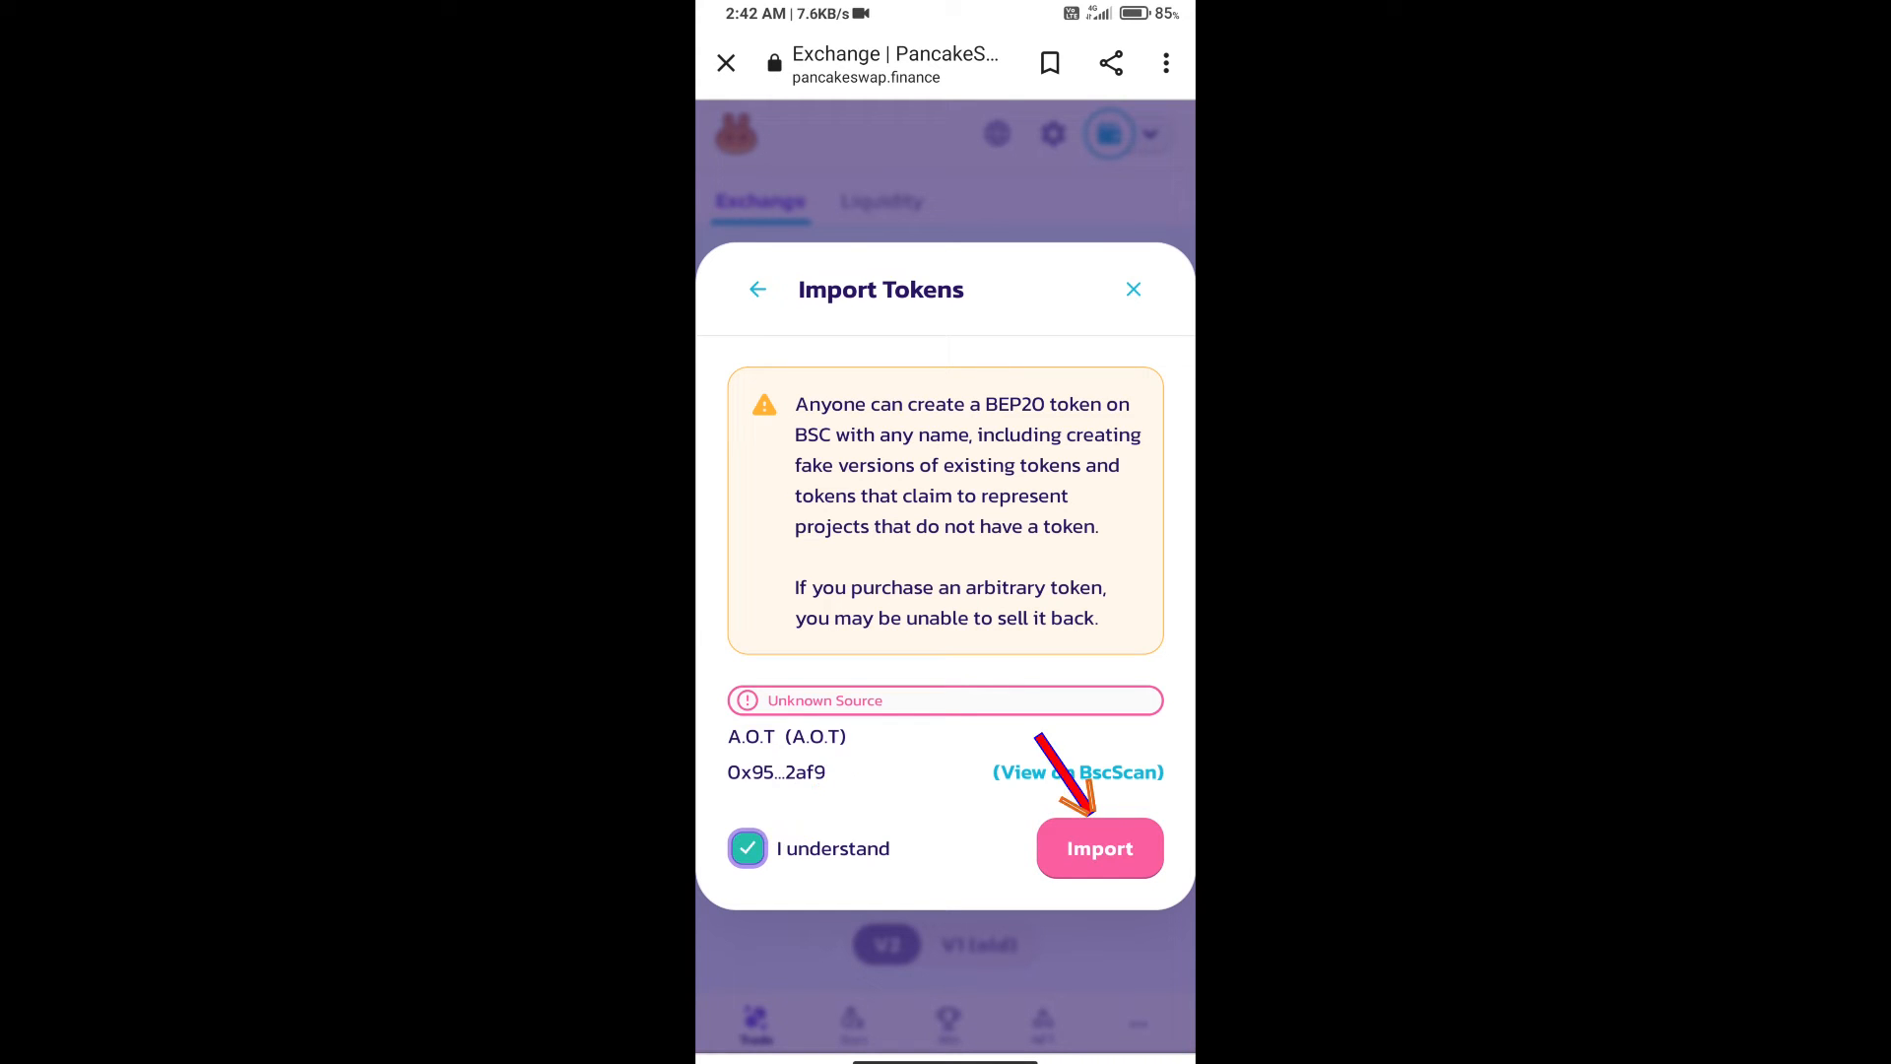
{"action": "left_click", "coordinate": [1099, 848]}
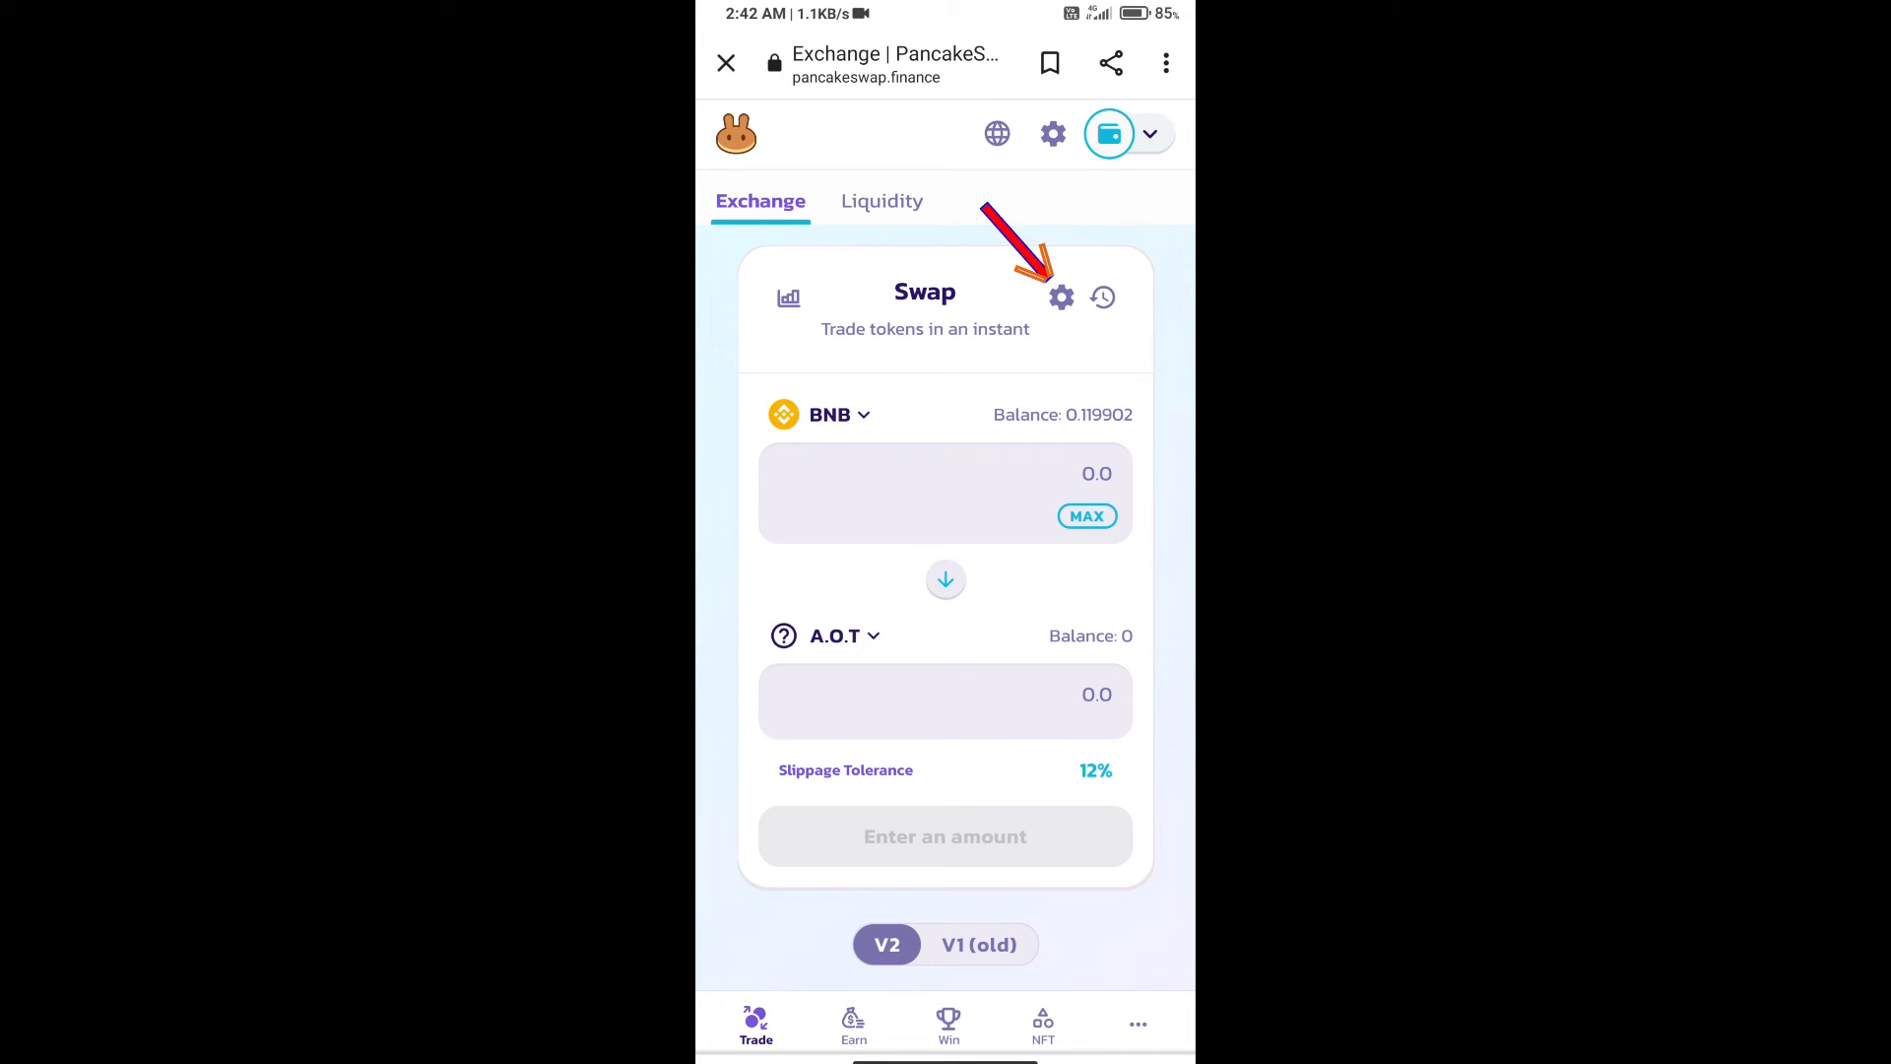
Change the swap slippage tolerance from 12% to 0.5%.
{"action": "left_click", "coordinate": [1060, 296]}
{"action": "type", "text": "0.5"}
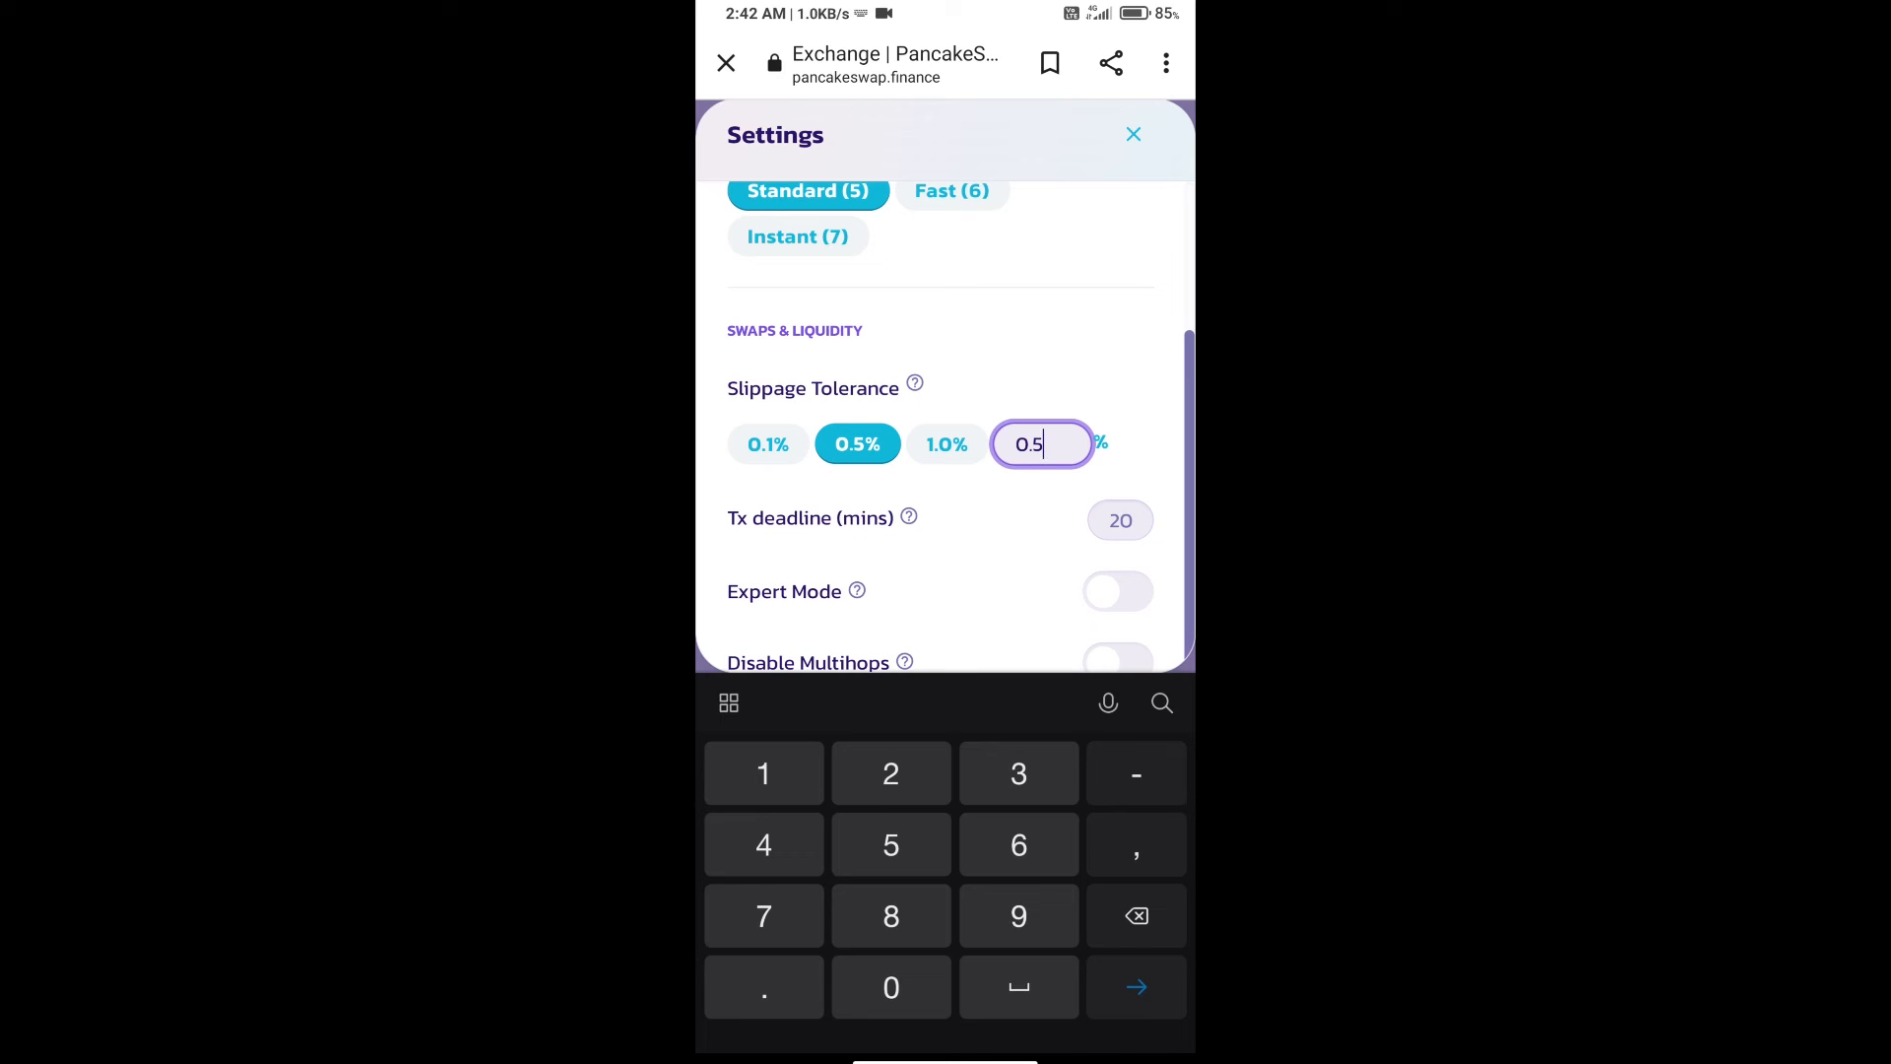
{"action": "left_click", "coordinate": [1133, 134]}
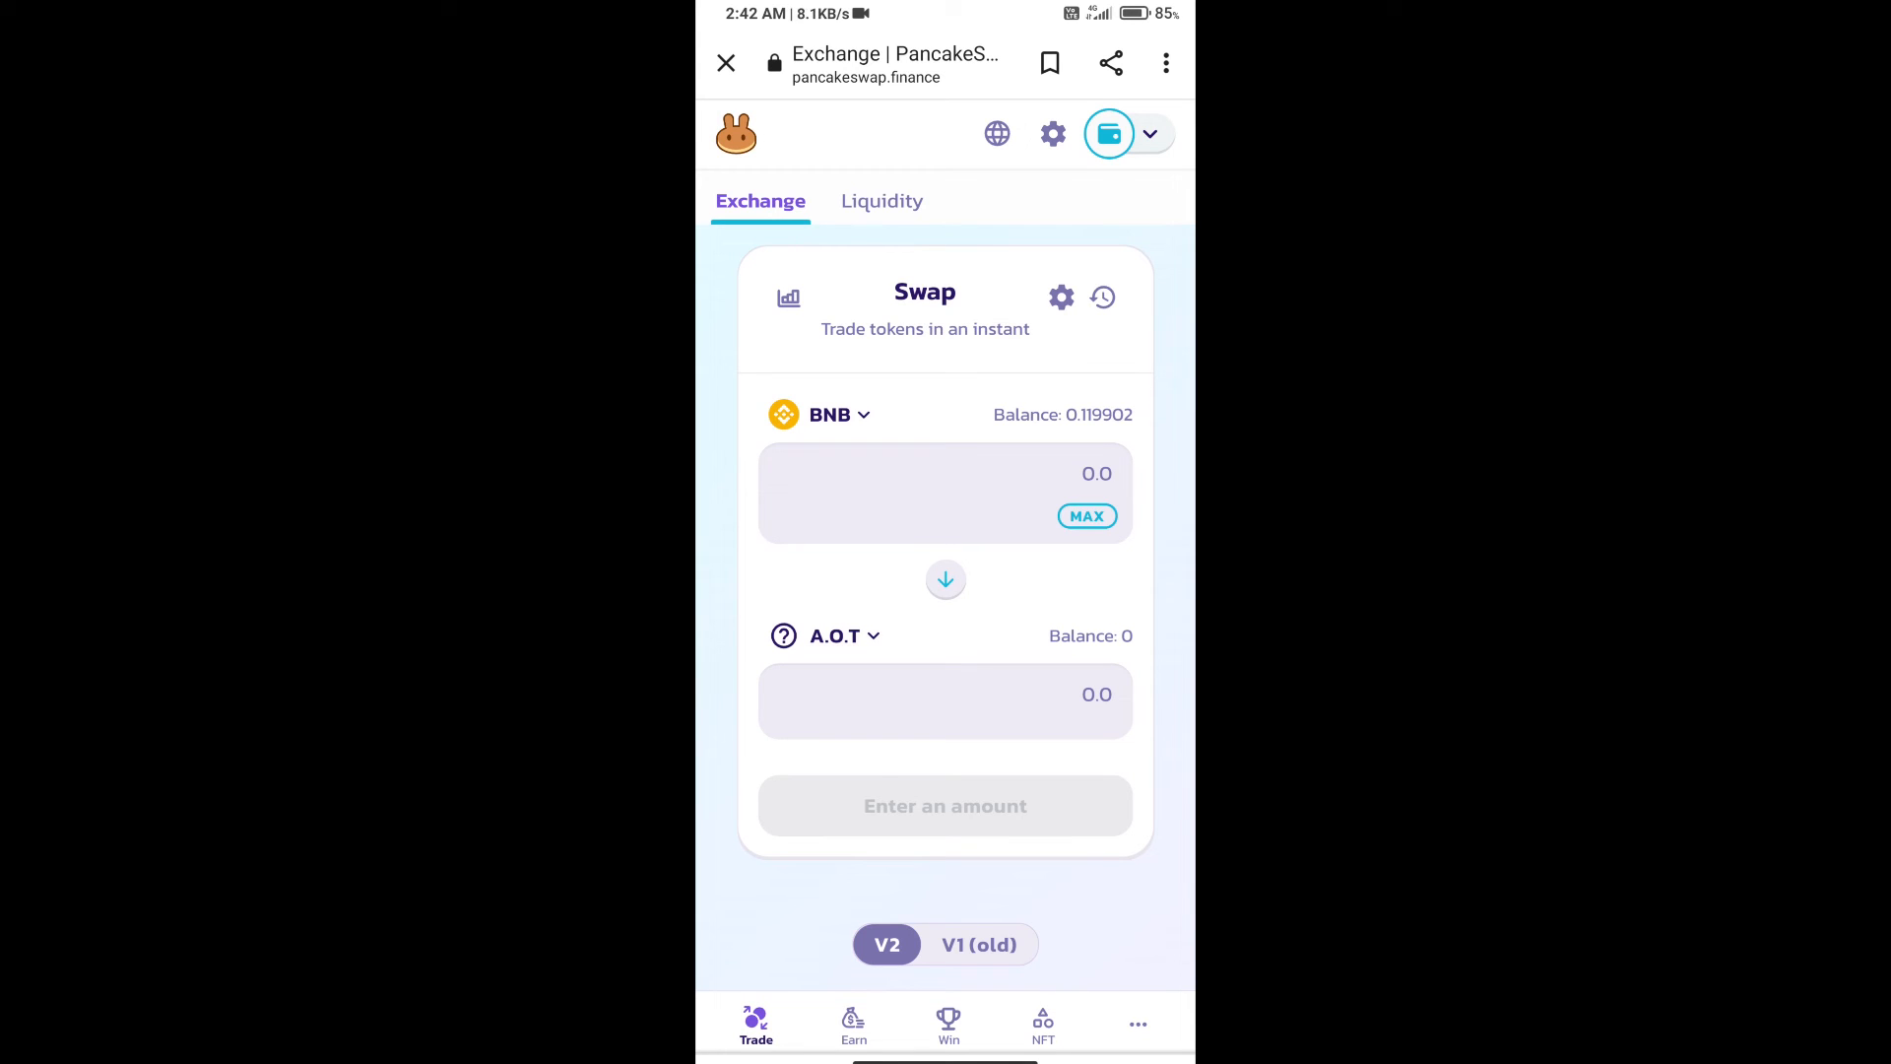
Enter 10 A.O.T and confirm swapping 0.00628688 BNB for it.
{"action": "type", "text": "10"}
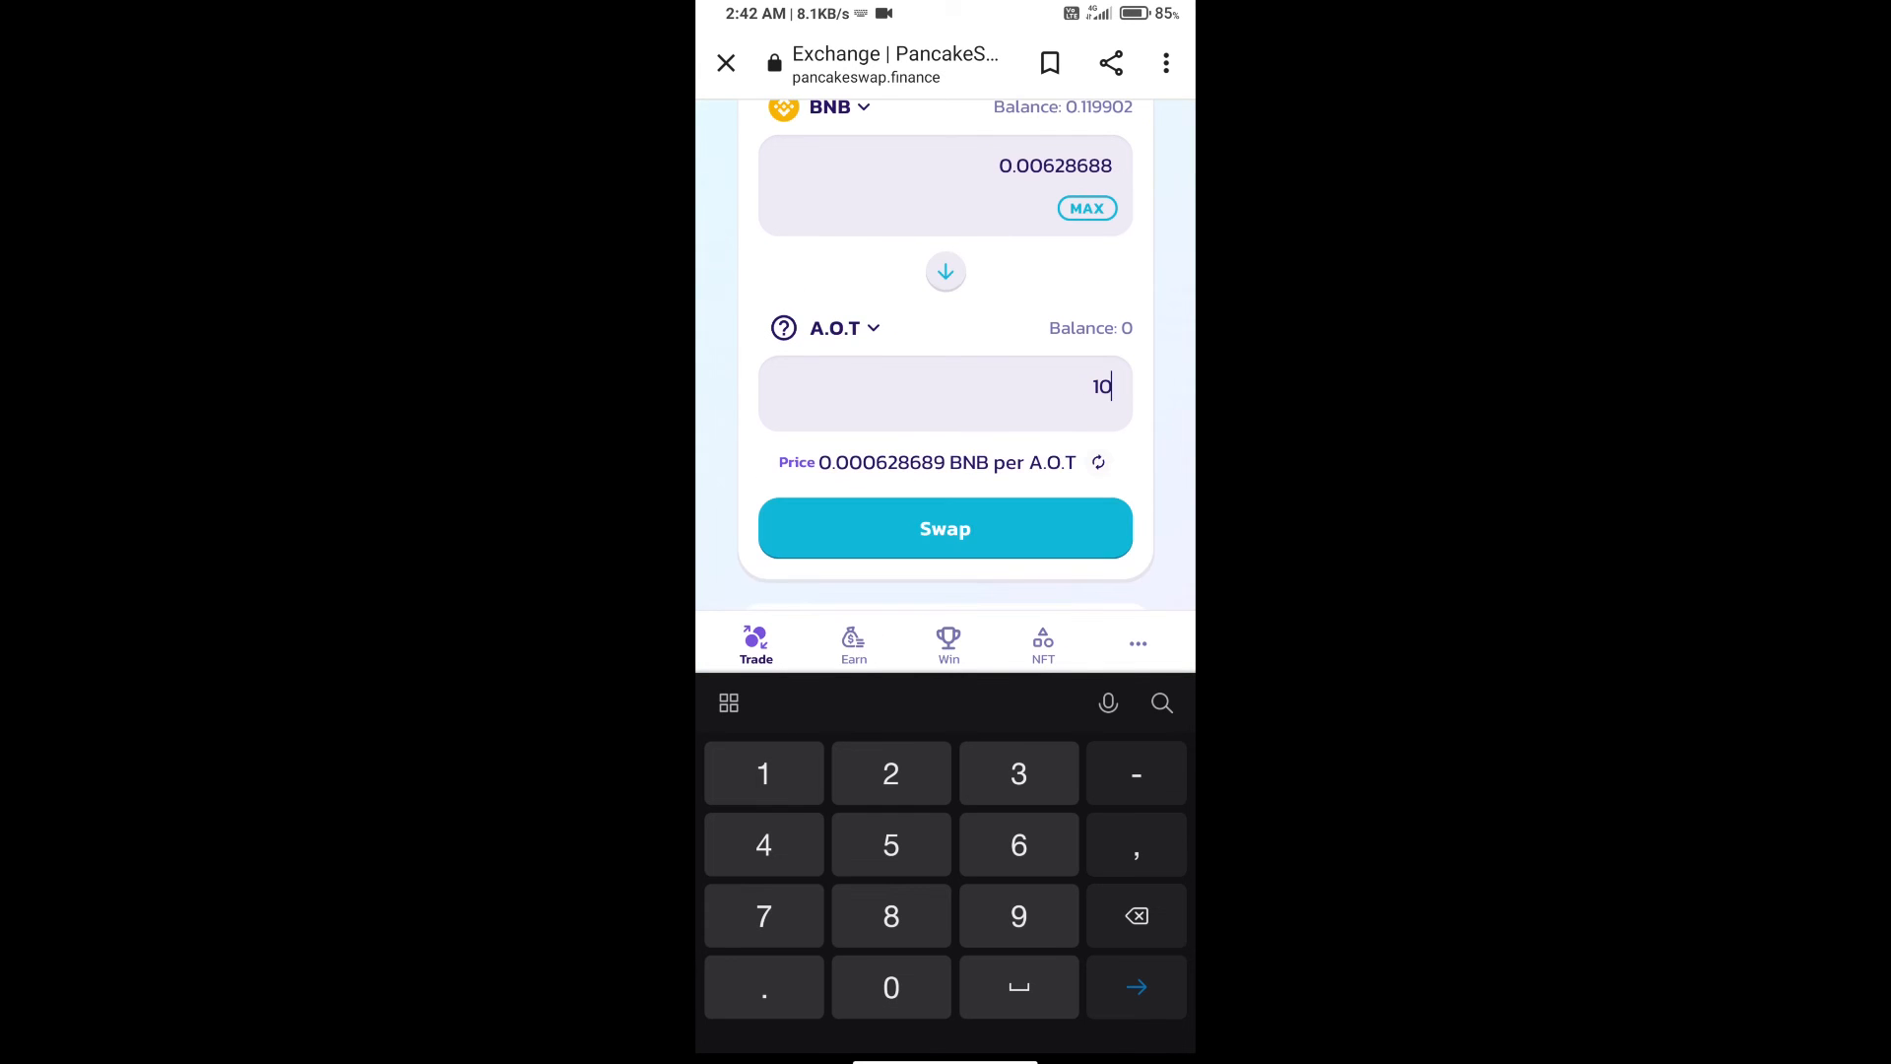
{"action": "scroll", "scroll_direction": "down", "scroll_amount": 3}
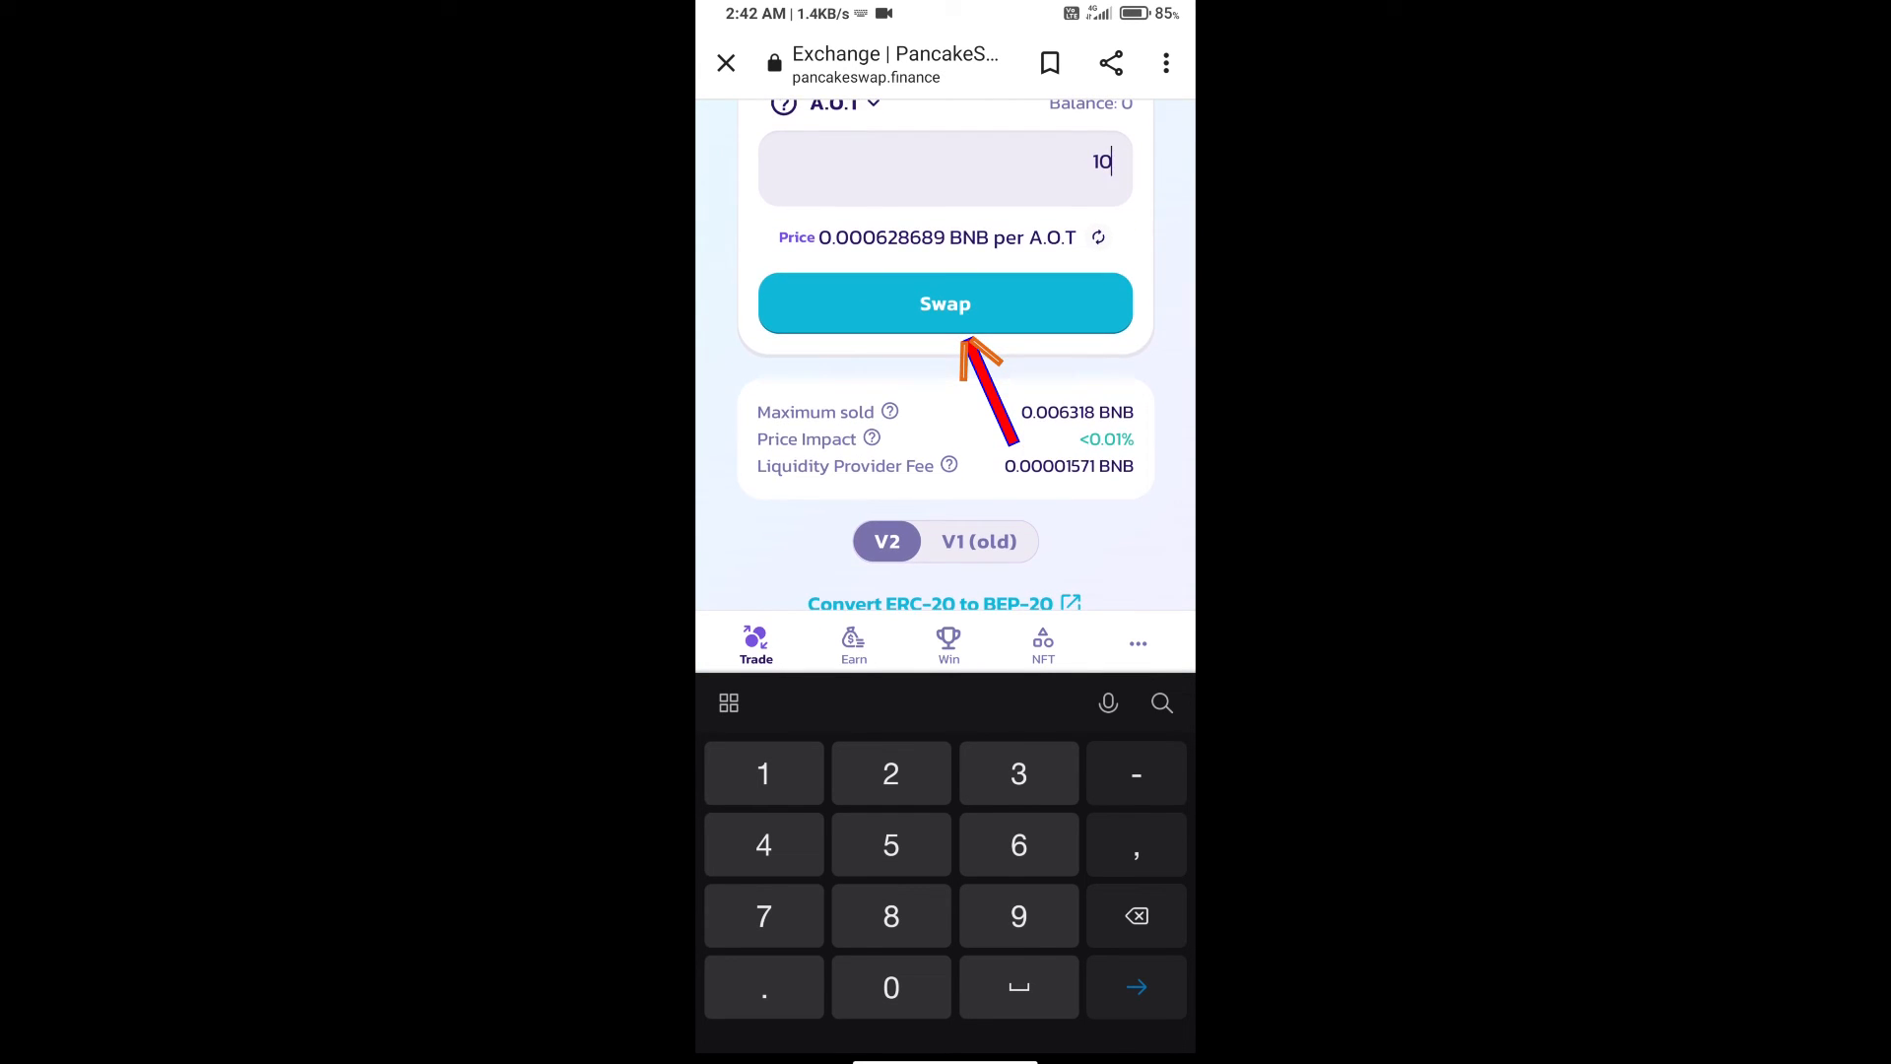
{"action": "left_click", "coordinate": [944, 302]}
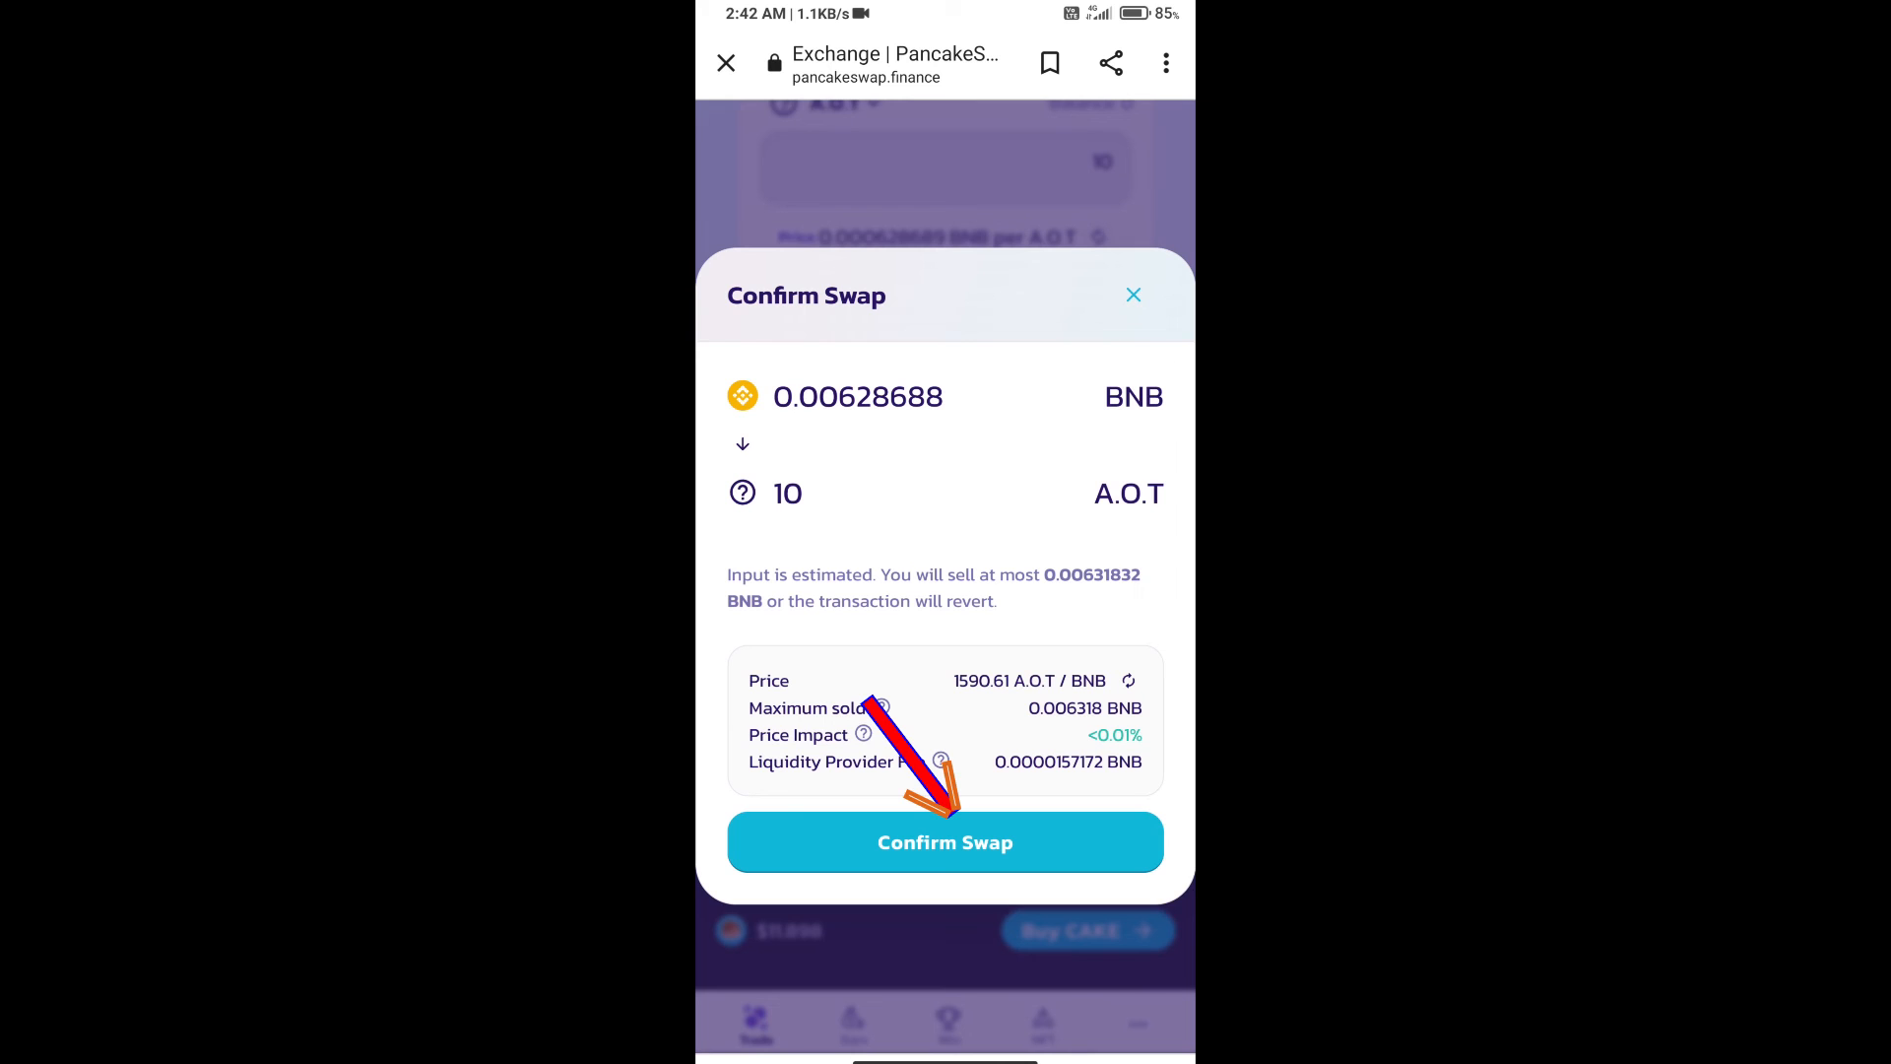
{"action": "left_click", "coordinate": [945, 842]}
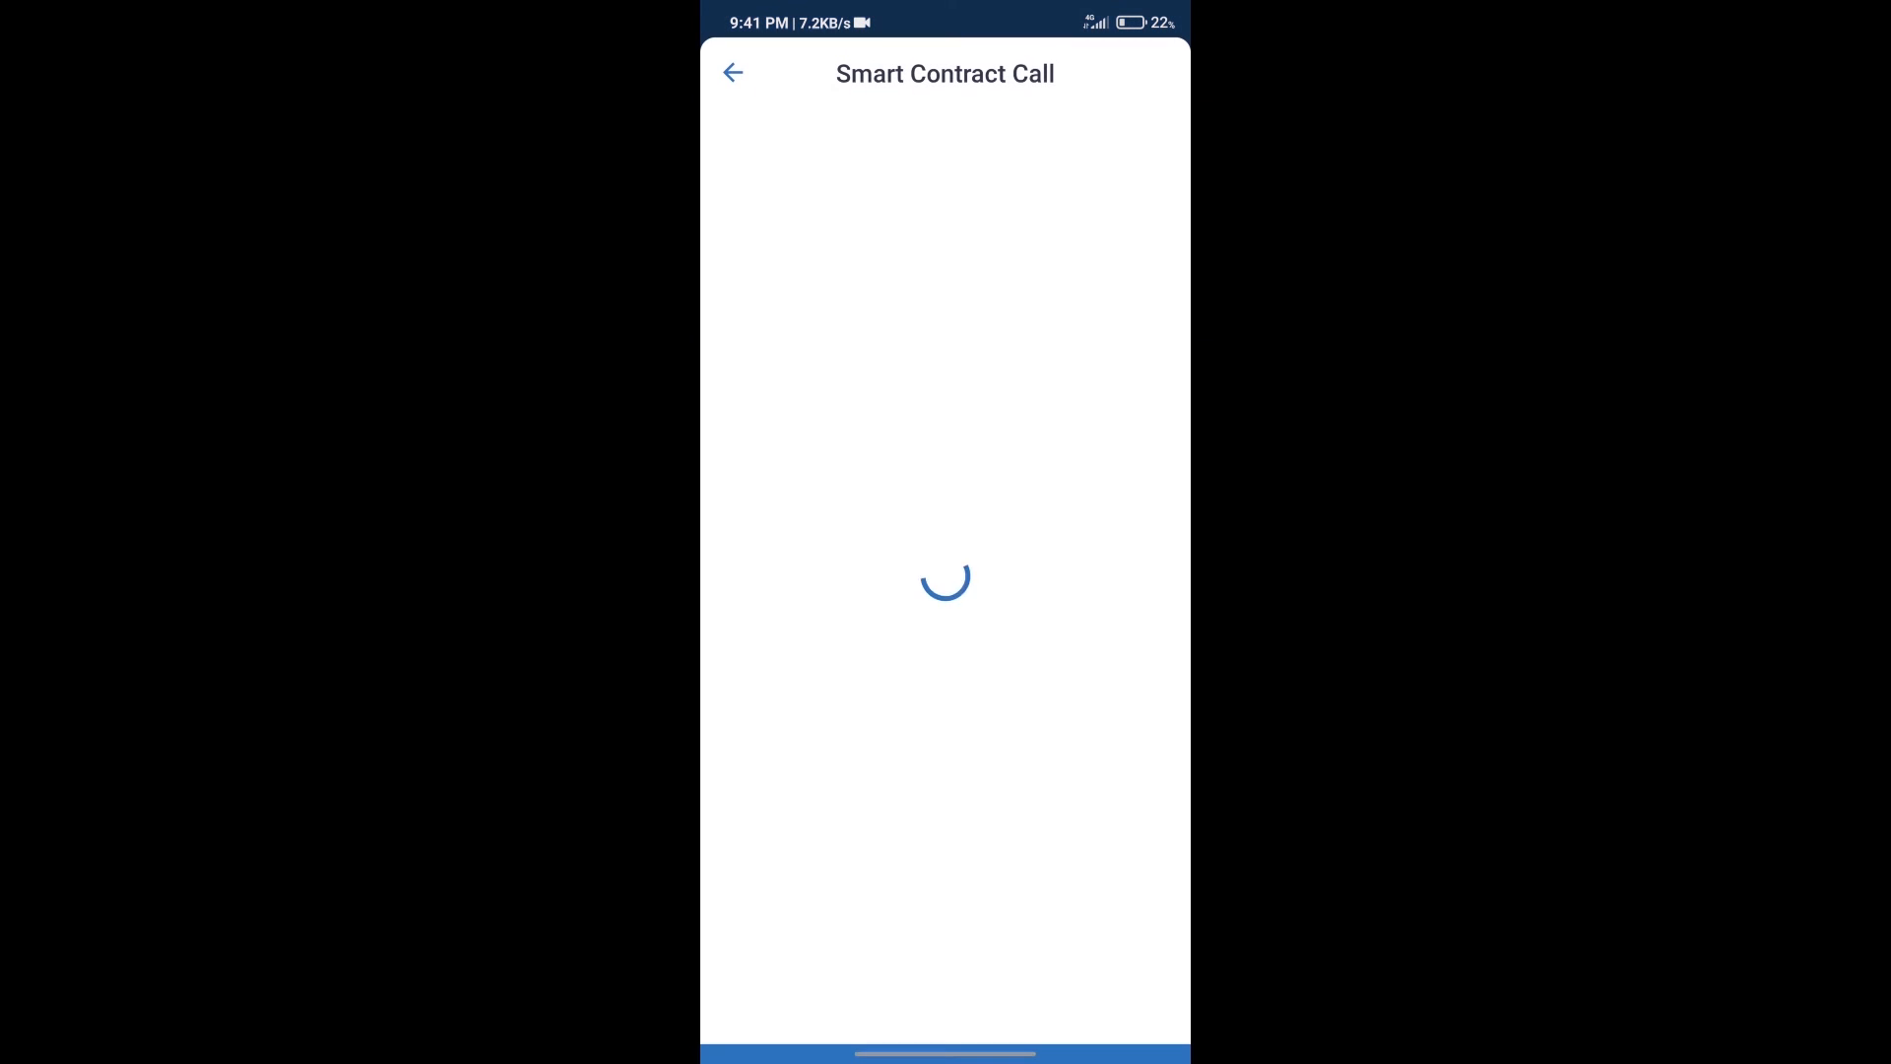